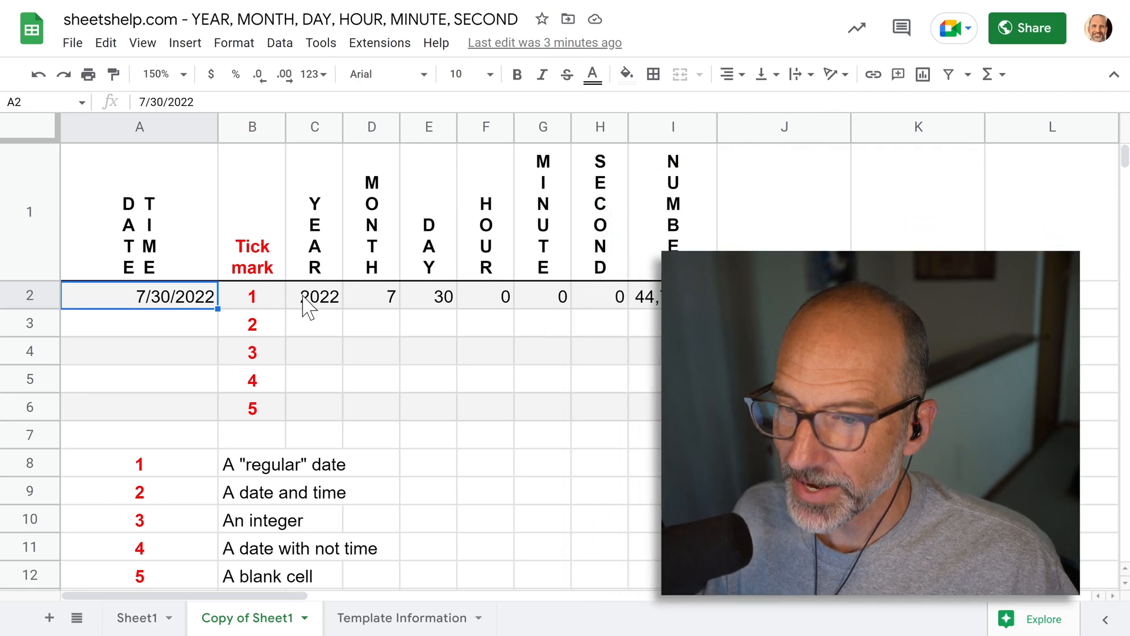
Step: Review the row 2 DAY, YEAR, HOUR and serial-number formulas, and browse the number formats without changing them
click(428, 295)
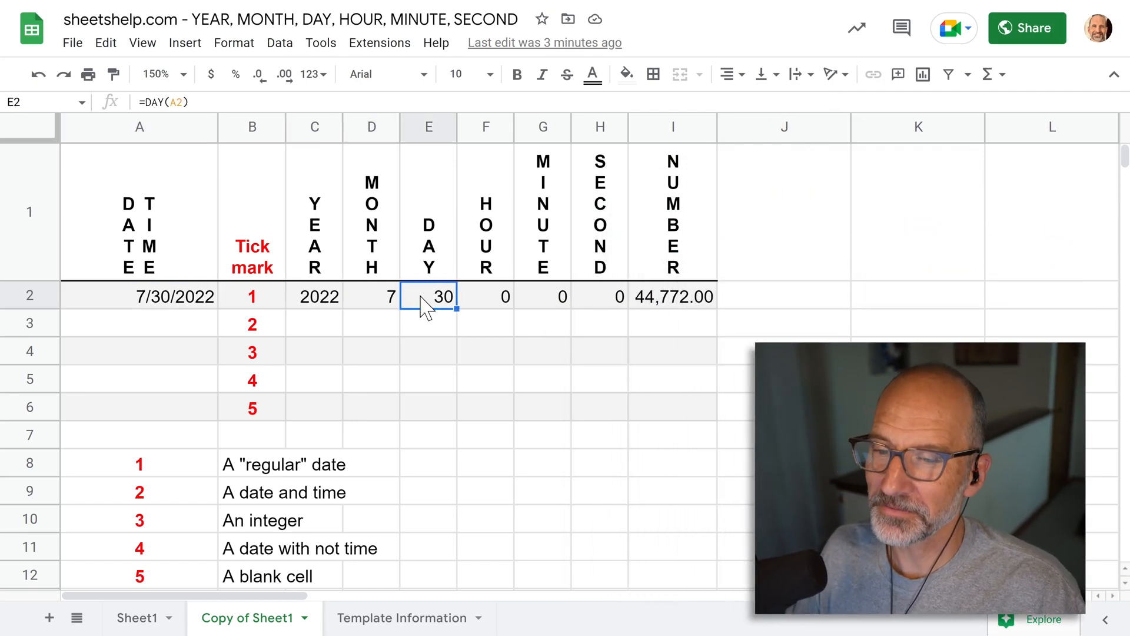
click(313, 296)
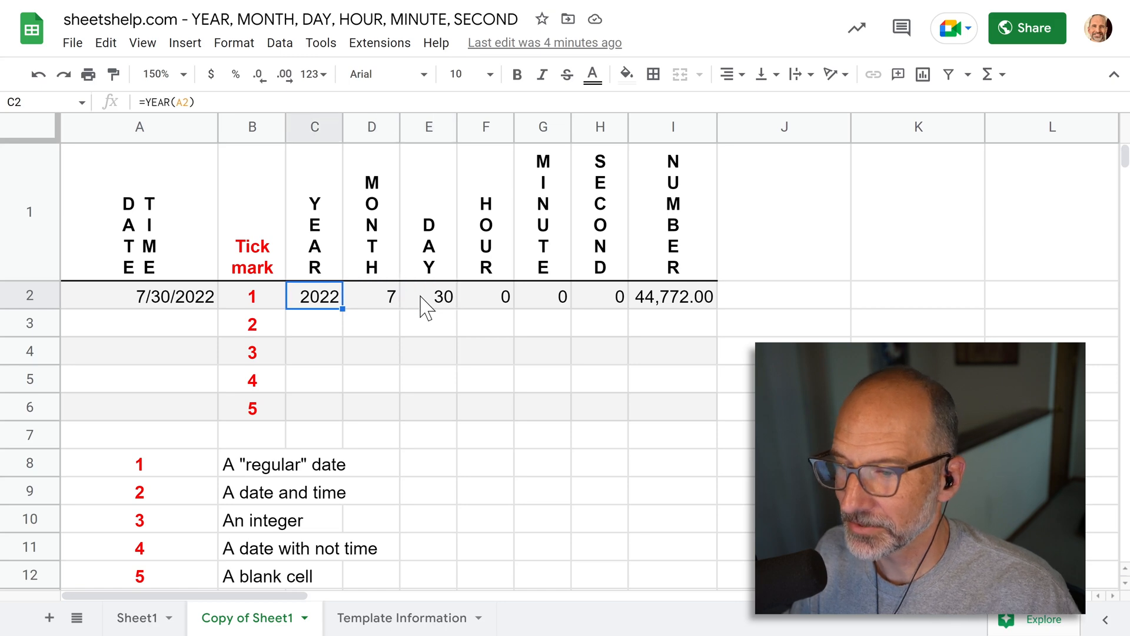
click(485, 296)
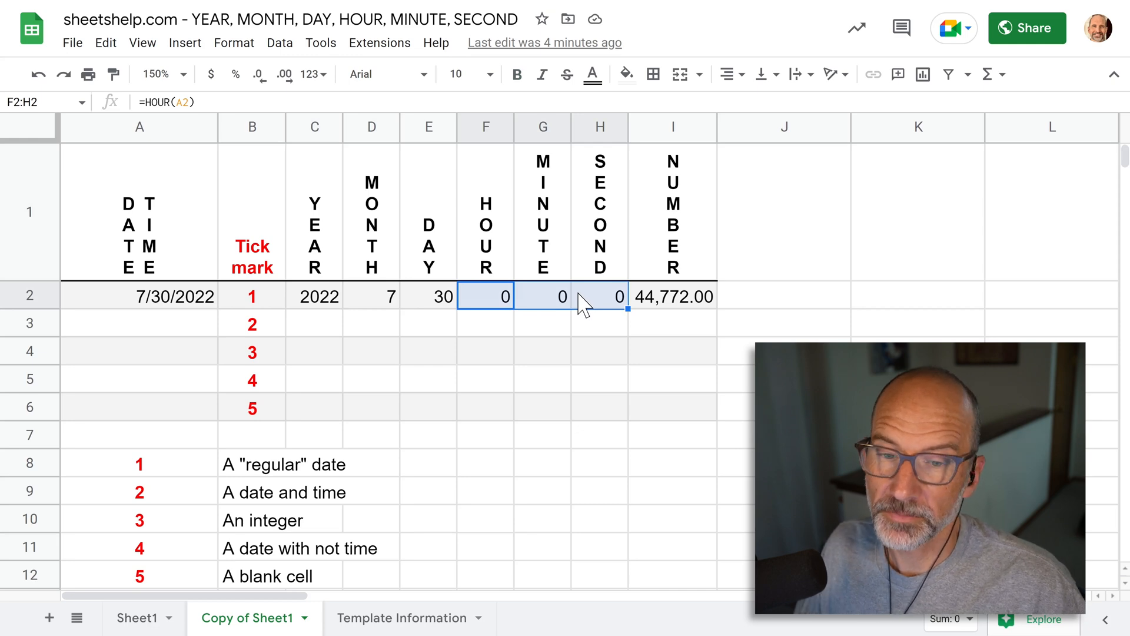
click(672, 211)
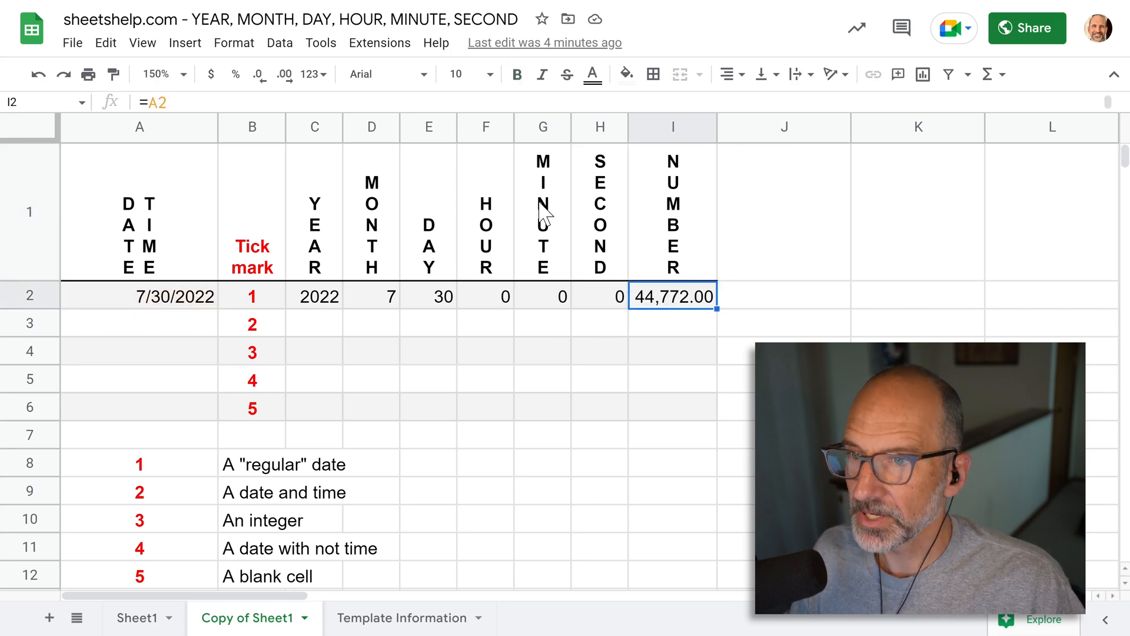
click(233, 42)
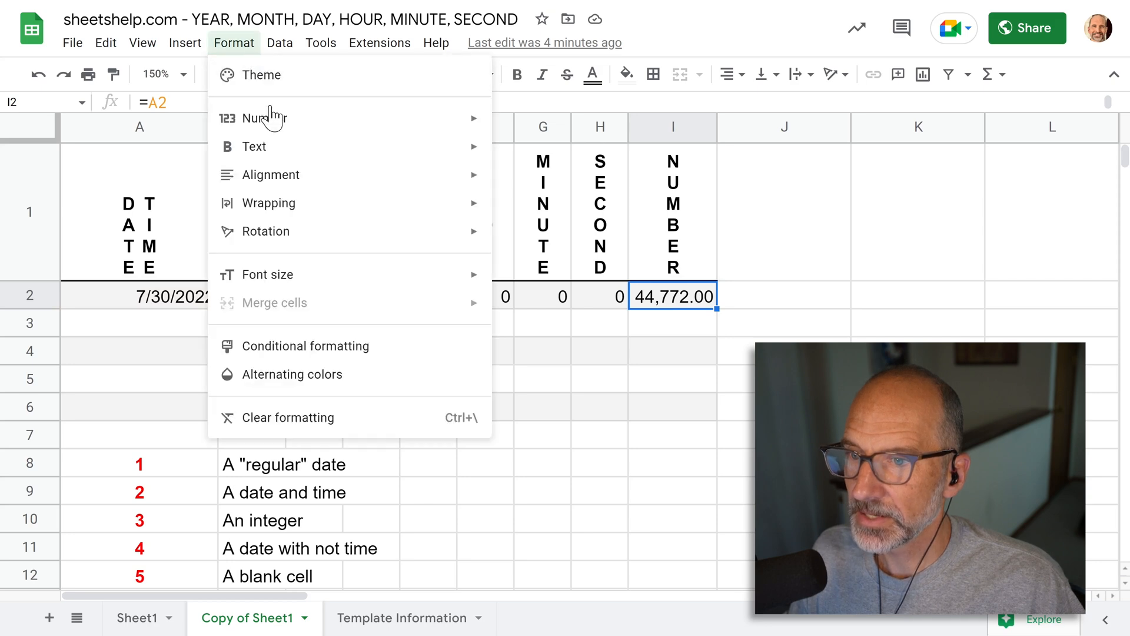
click(264, 118)
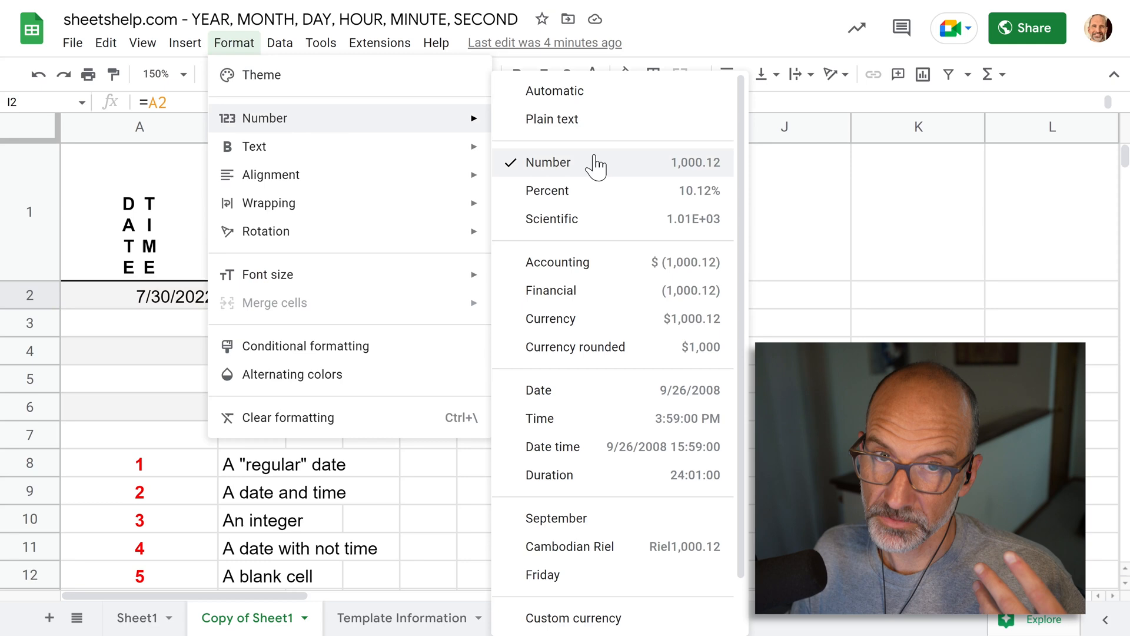
mouse_move(719, 45)
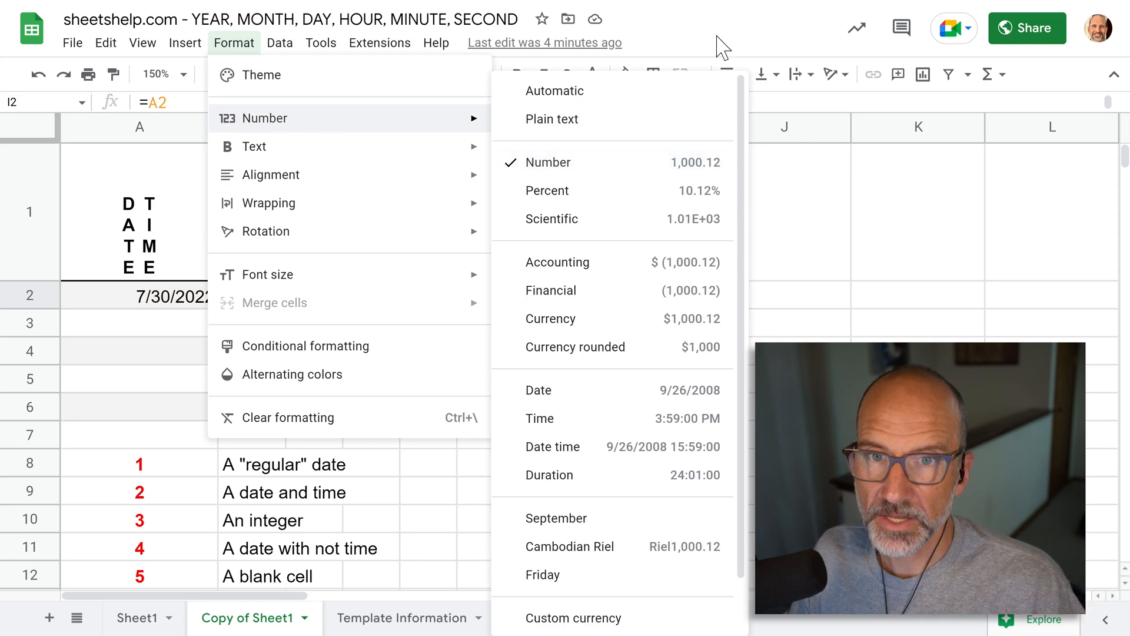
click(548, 163)
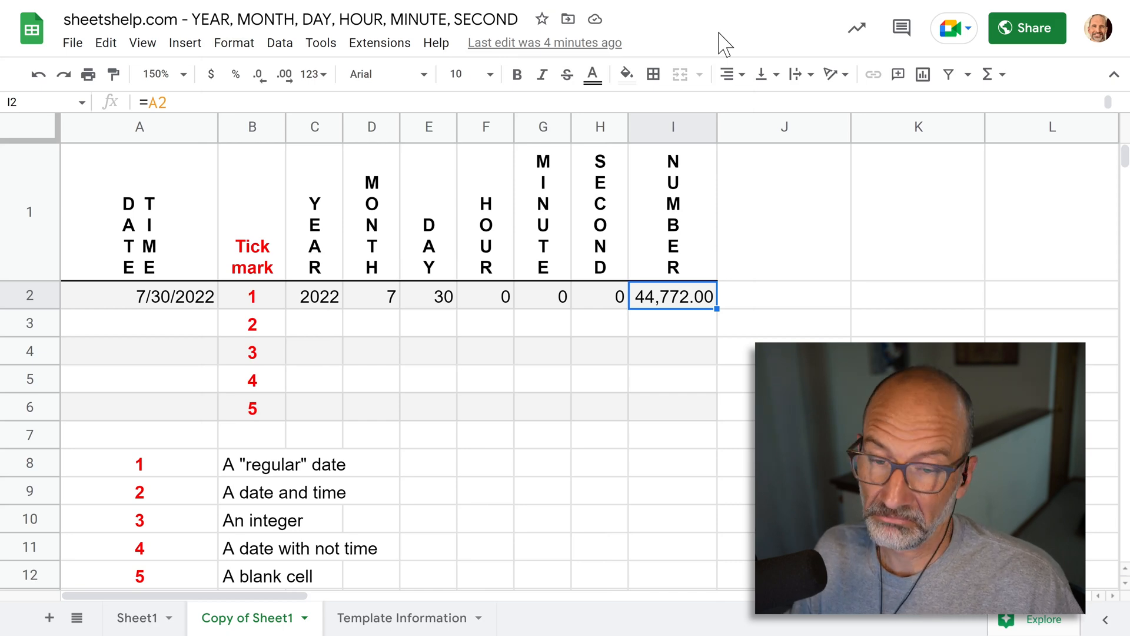
mouse_move(178, 339)
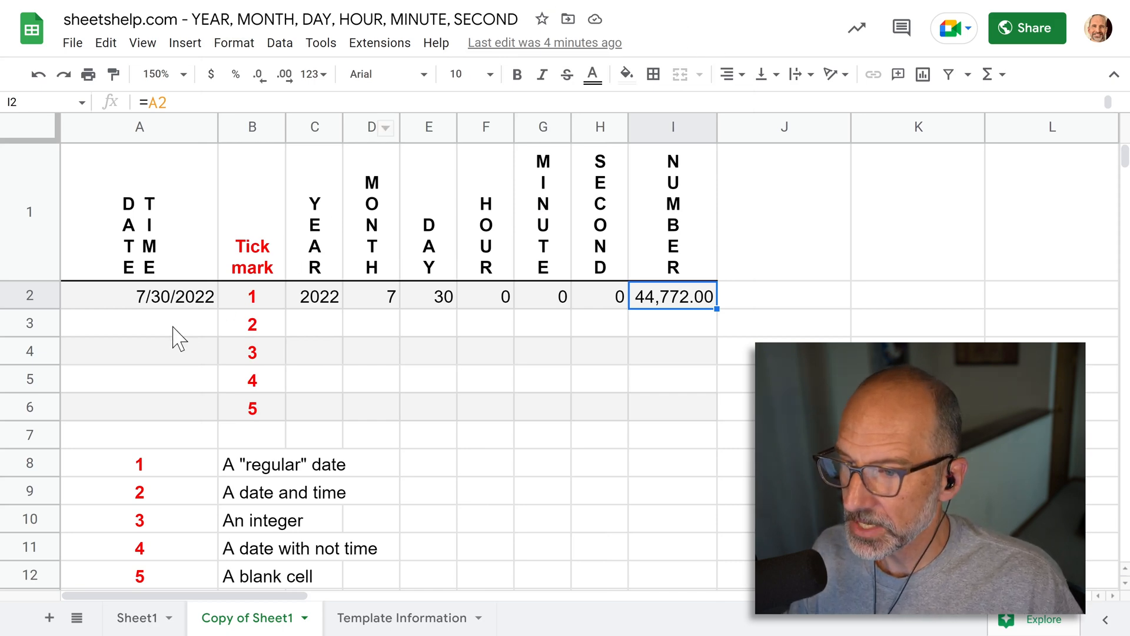
Step: Enter 7/30/2022 12 PM in A3 and widen column A to fit it
click(139, 323)
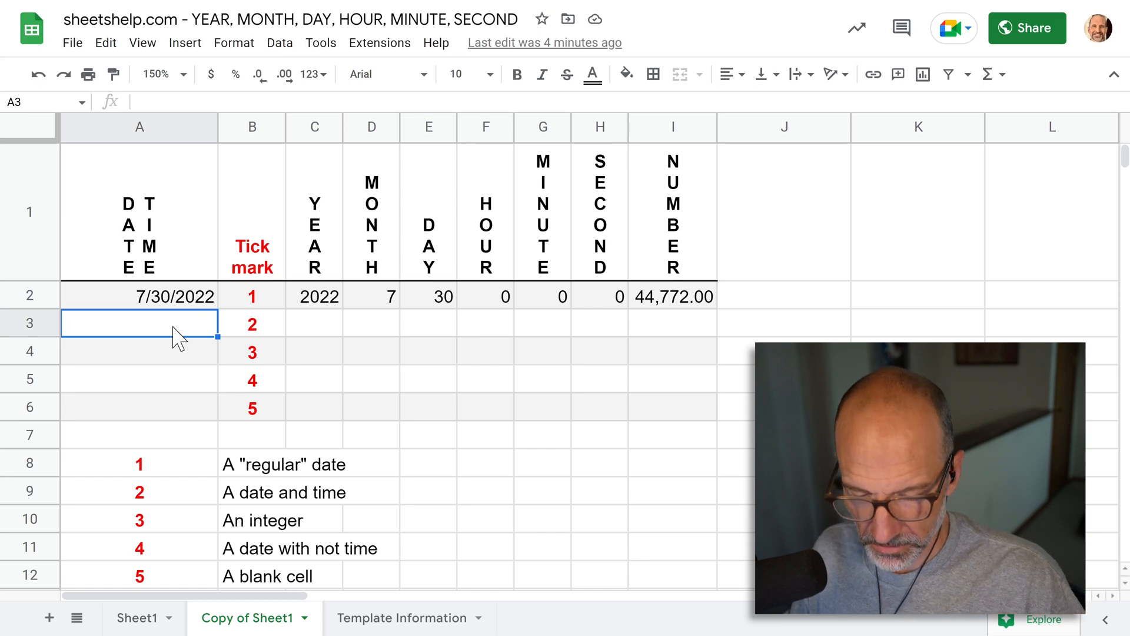
text(7/30/)
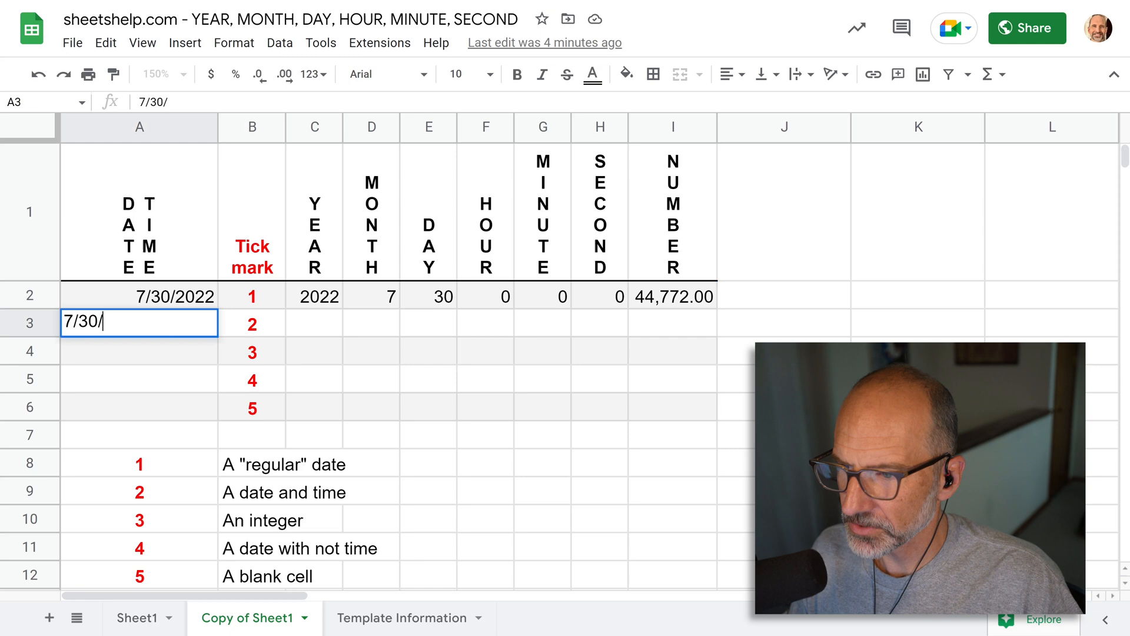
text(2022)
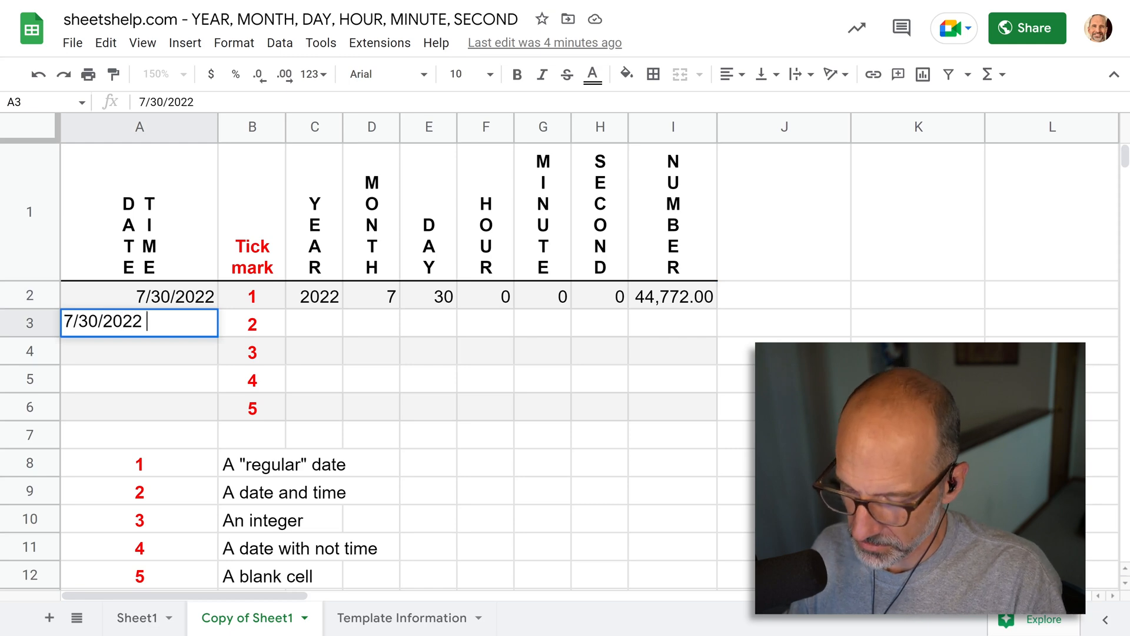
text(12)
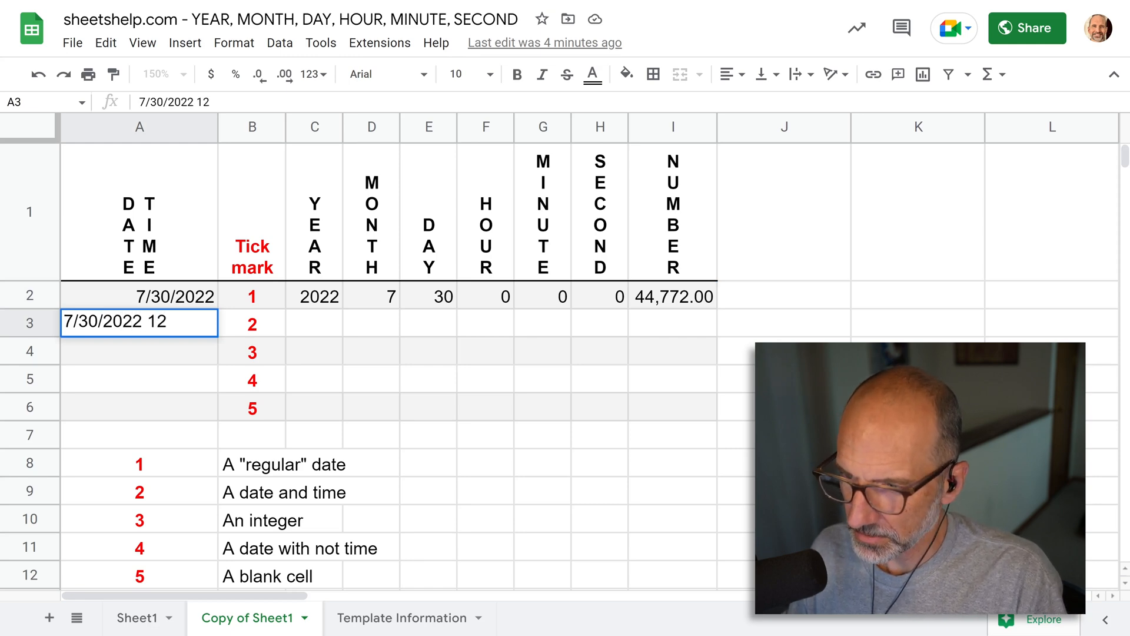
text(PM)
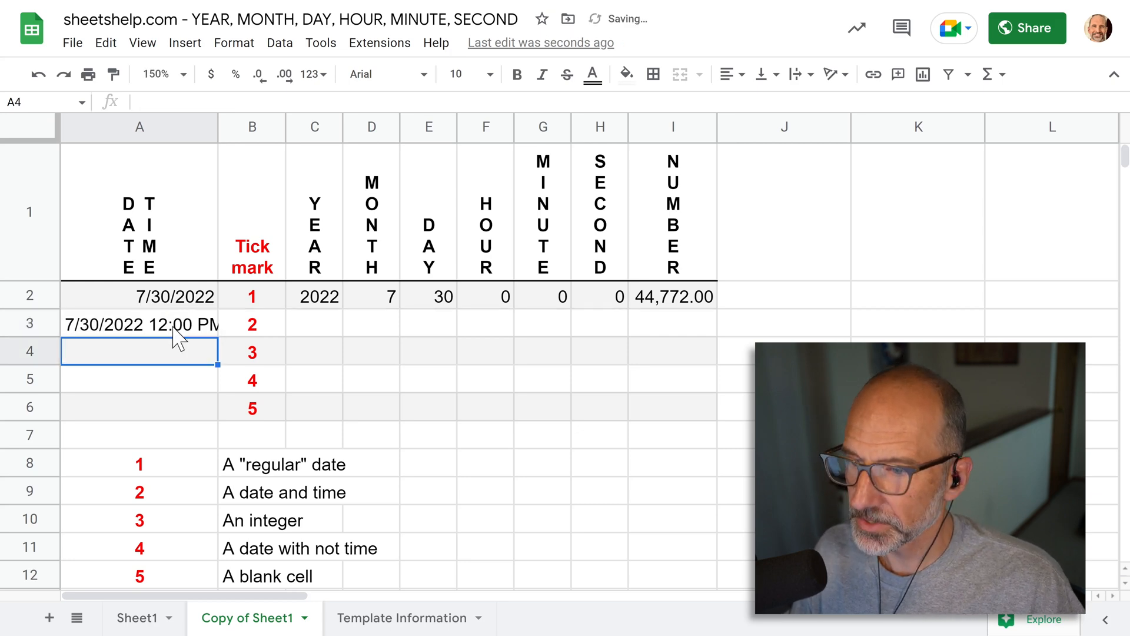
click(140, 324)
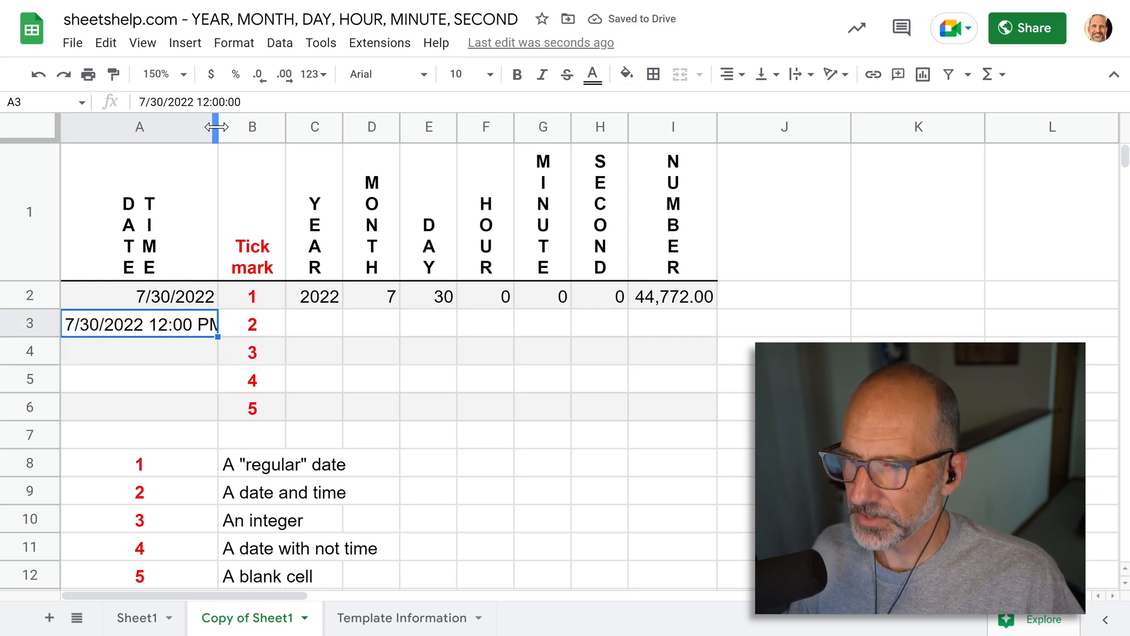
drag(215, 128, 236, 127)
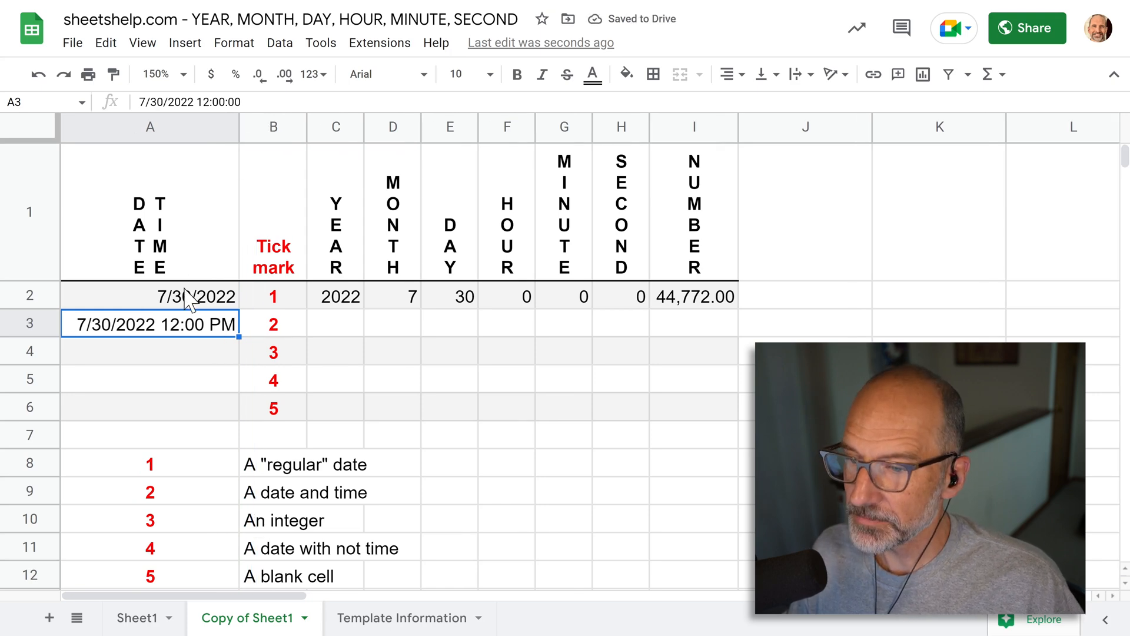
mouse_move(185, 305)
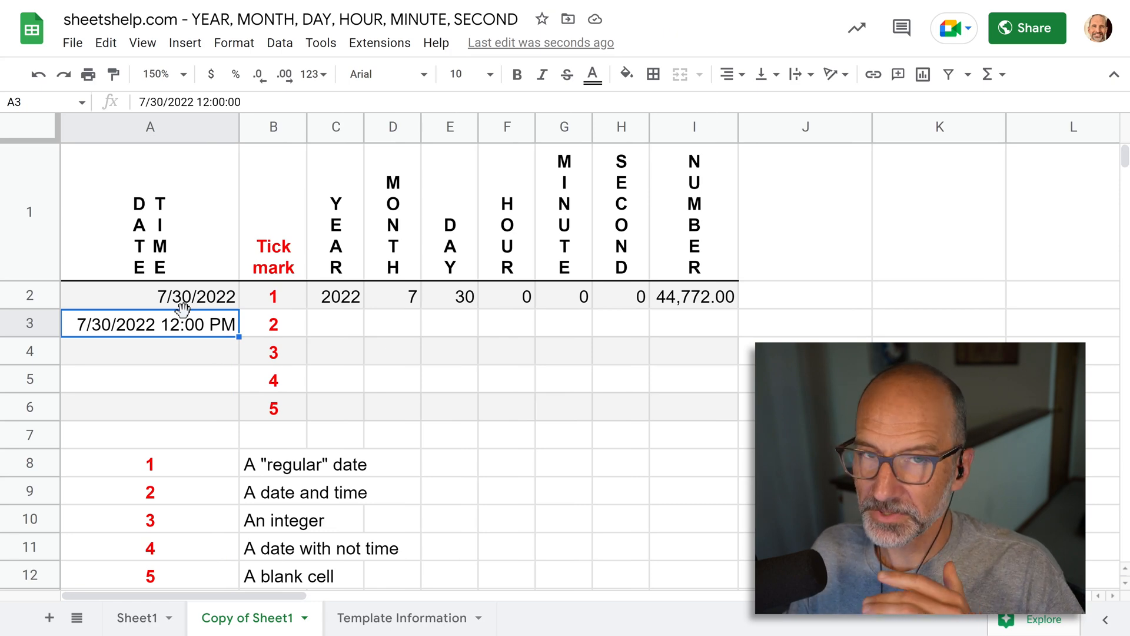
mouse_move(204, 348)
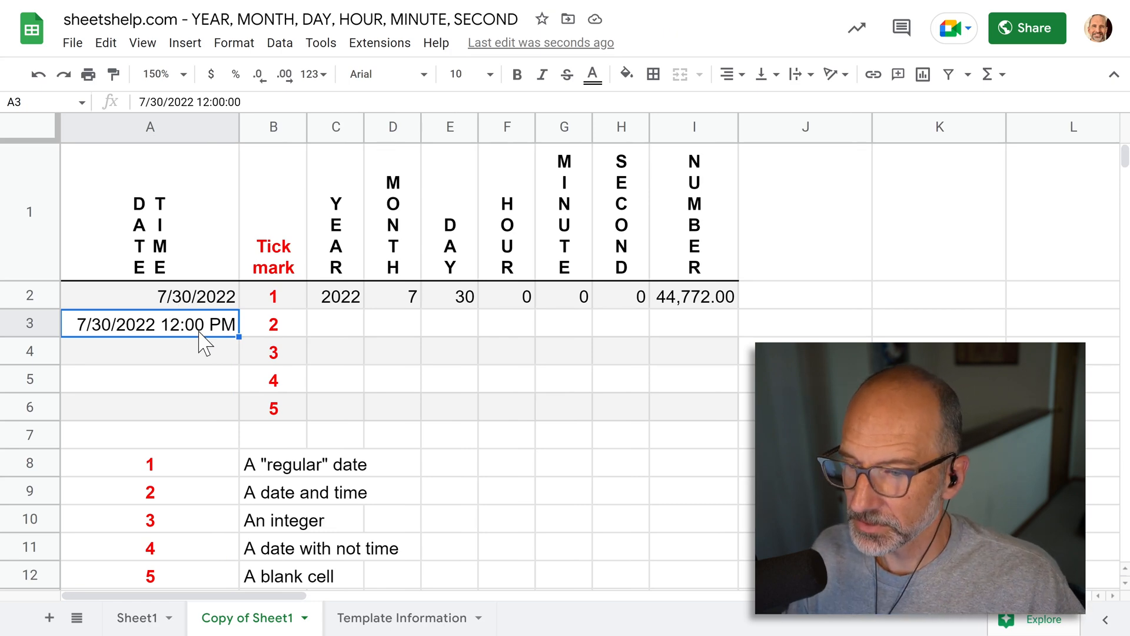
Step: Inspect the row 3 YEAR in C3, HOUR in F3 and serial number in I3
click(335, 295)
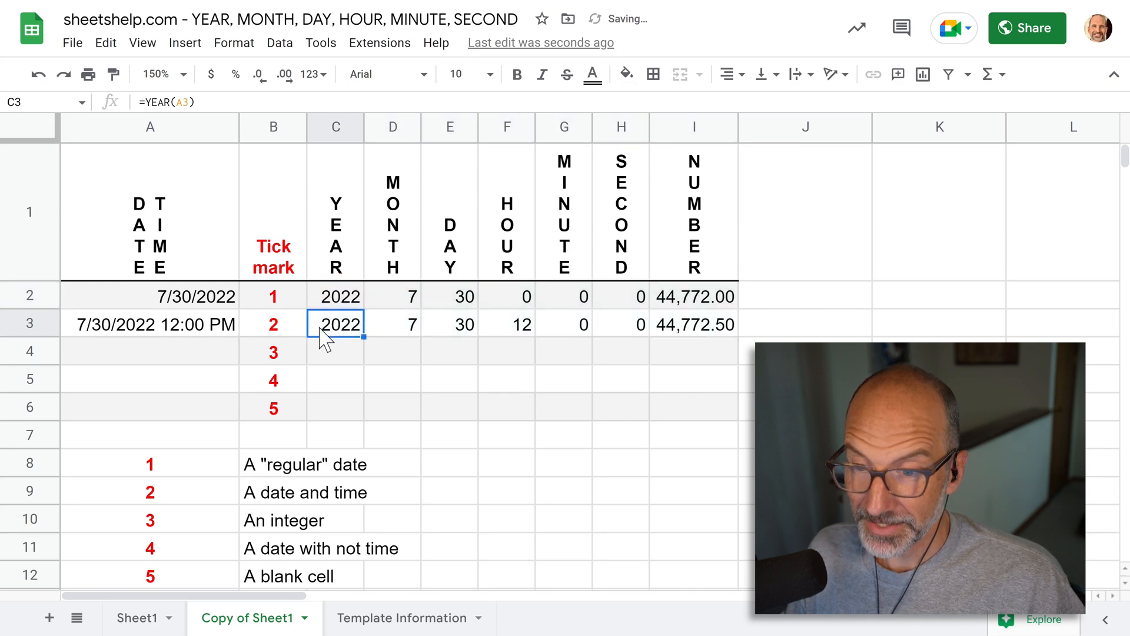
mouse_move(381, 339)
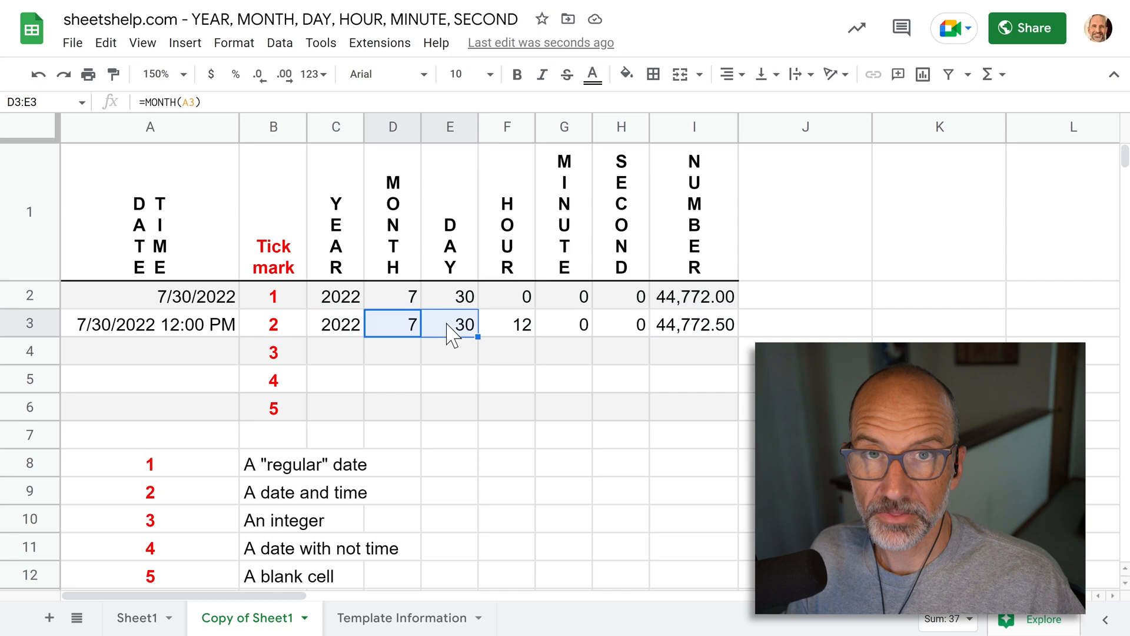
click(506, 324)
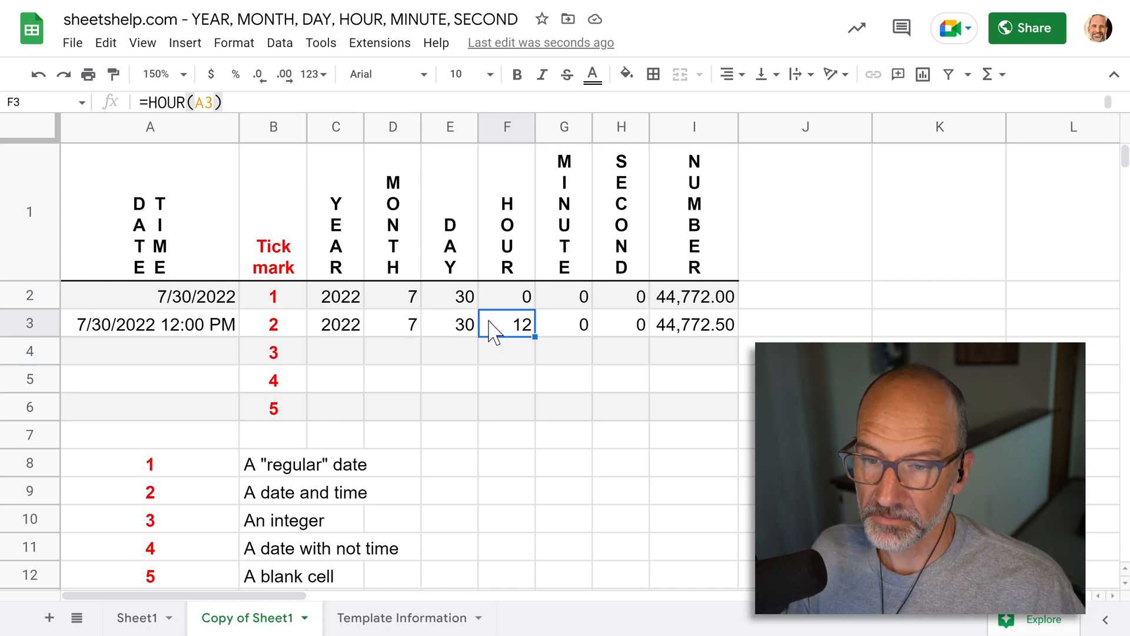
mouse_move(498, 339)
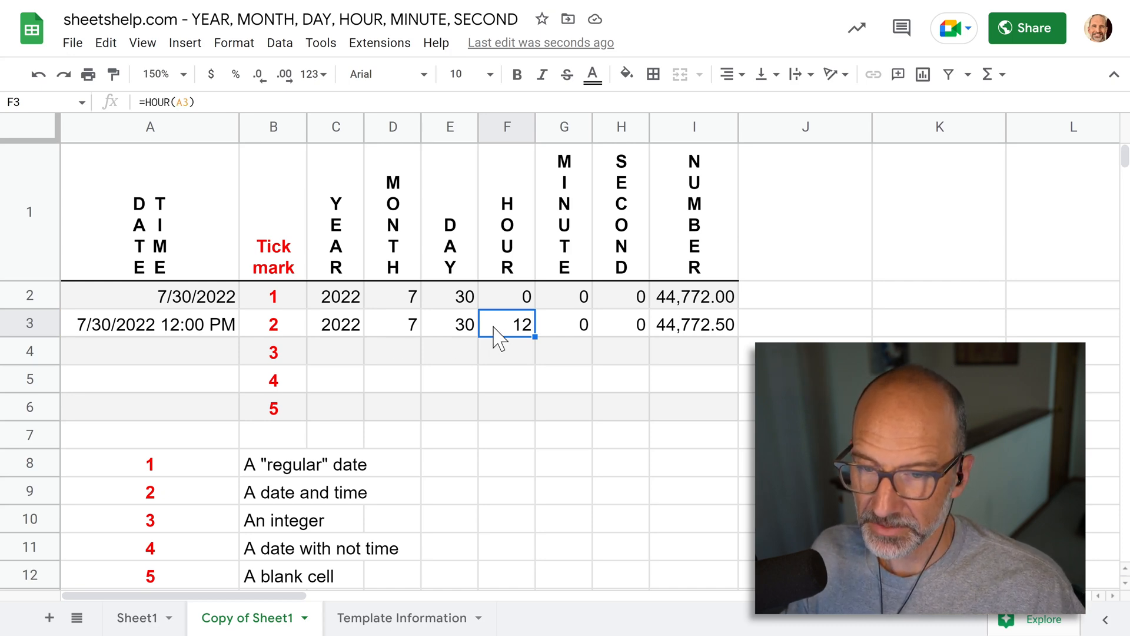
mouse_move(561, 337)
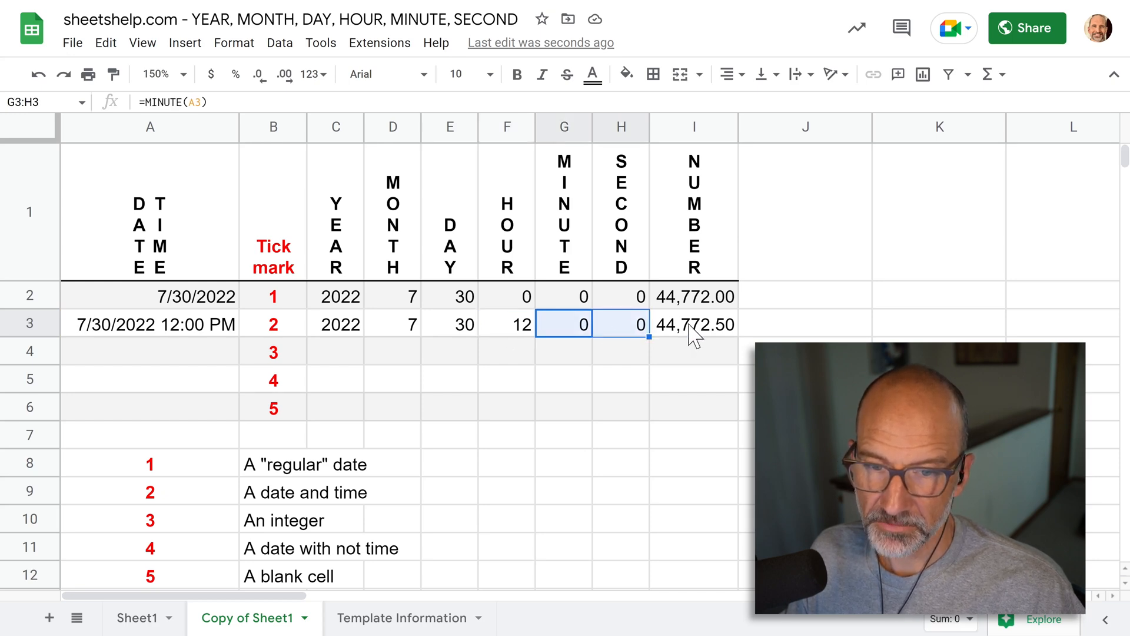
click(694, 324)
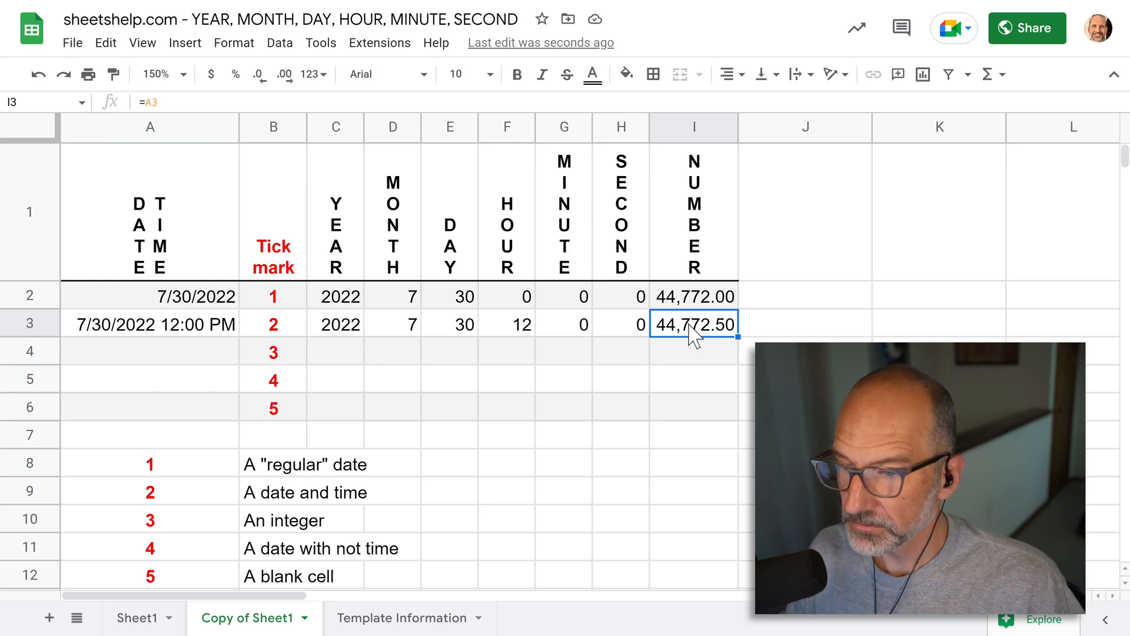
mouse_move(430, 351)
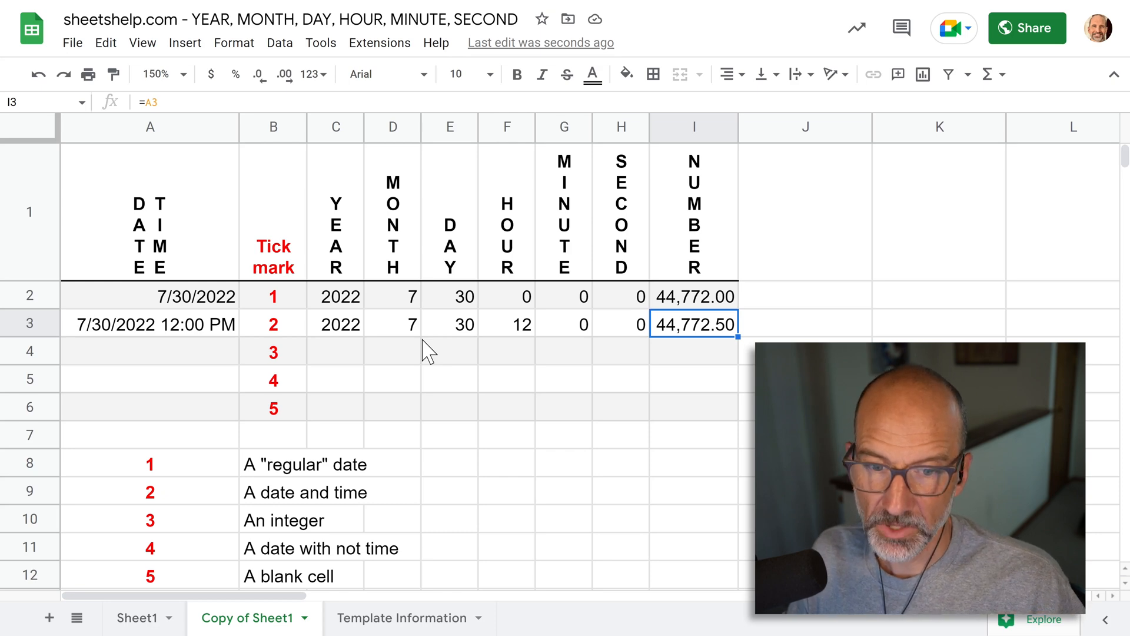
mouse_move(271, 335)
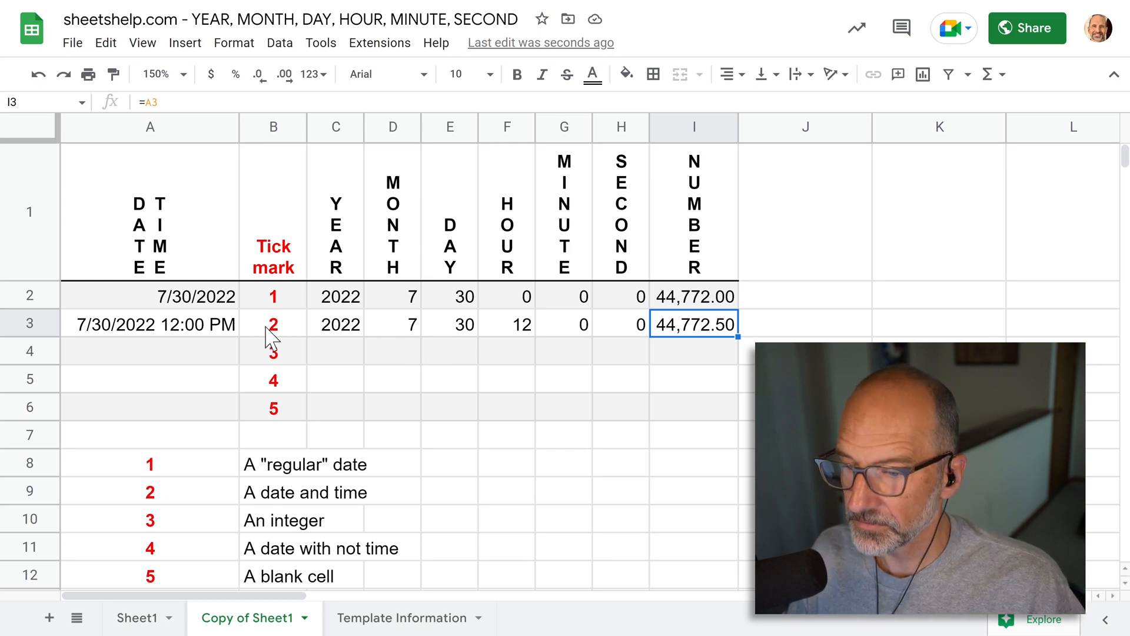
Step: Enter the integer 44771 in A4, check its day result, and select the fourth note
click(149, 351)
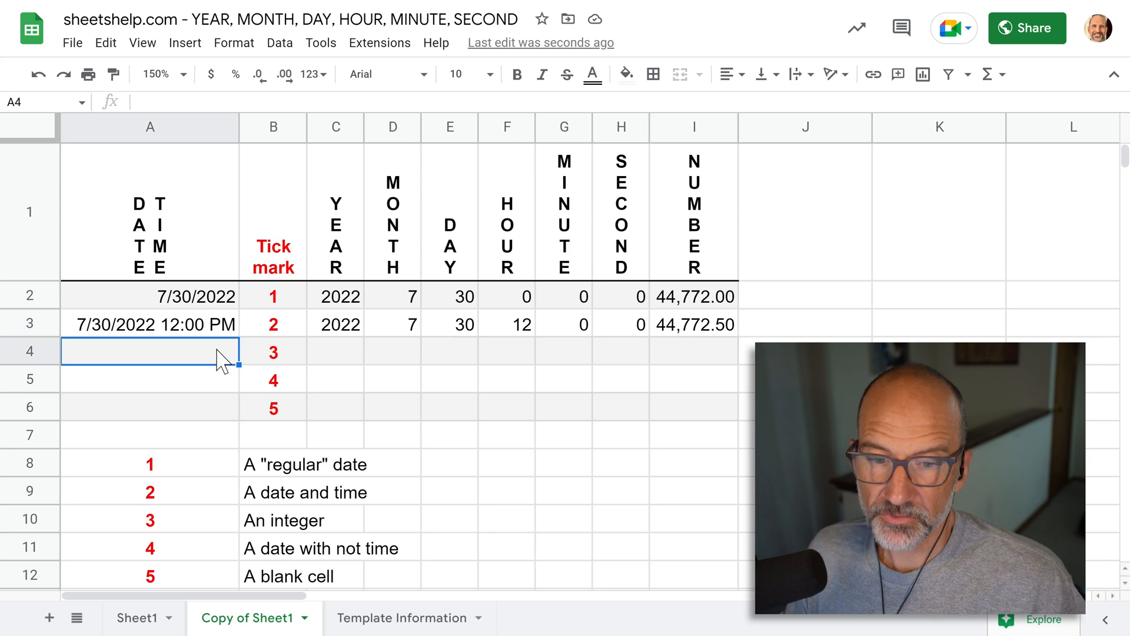
text(44)
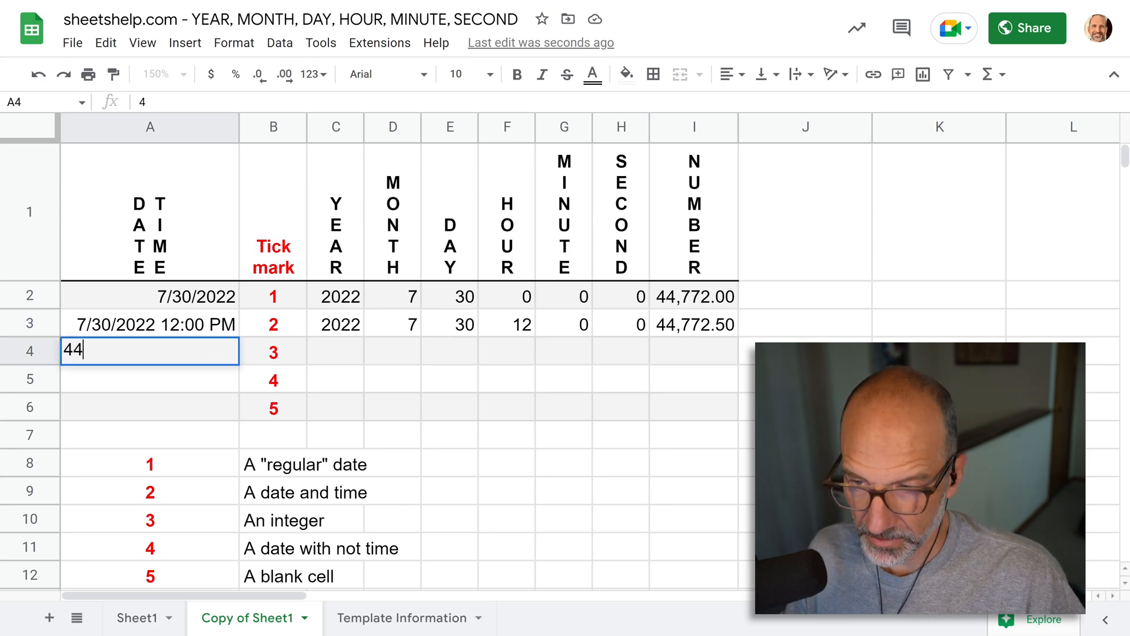
text(771)
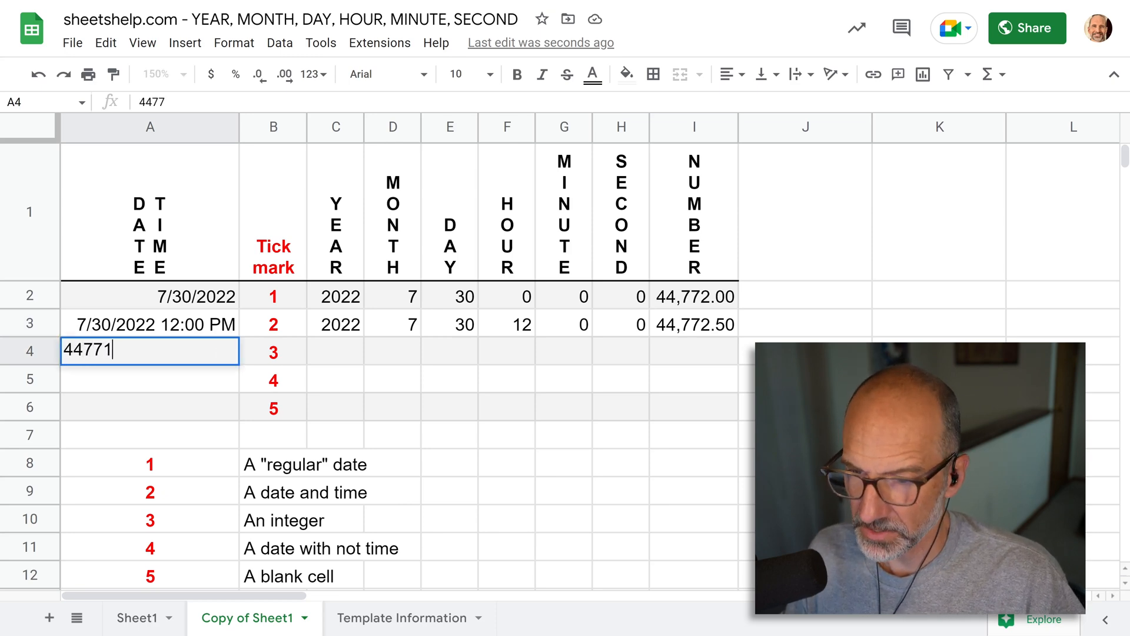
key(Return)
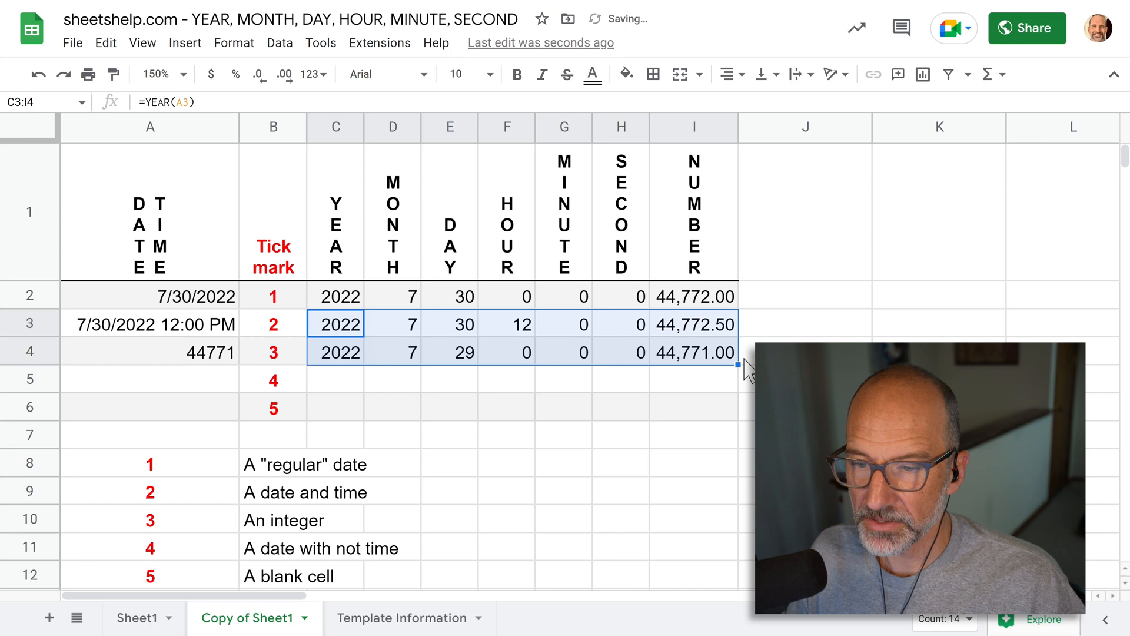
click(450, 353)
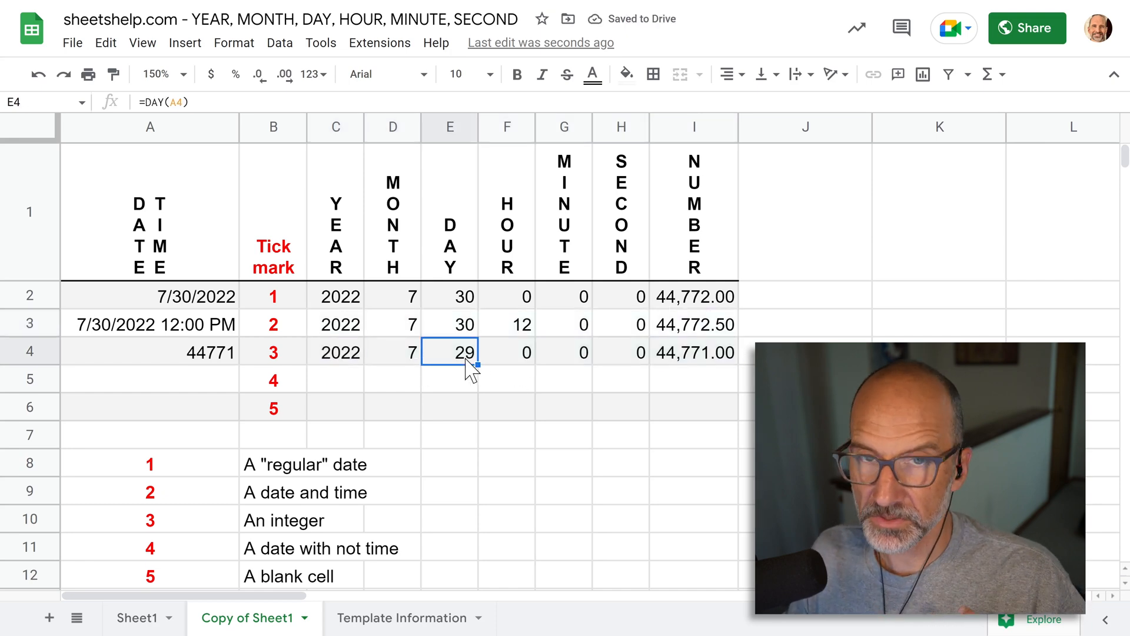
mouse_move(195, 360)
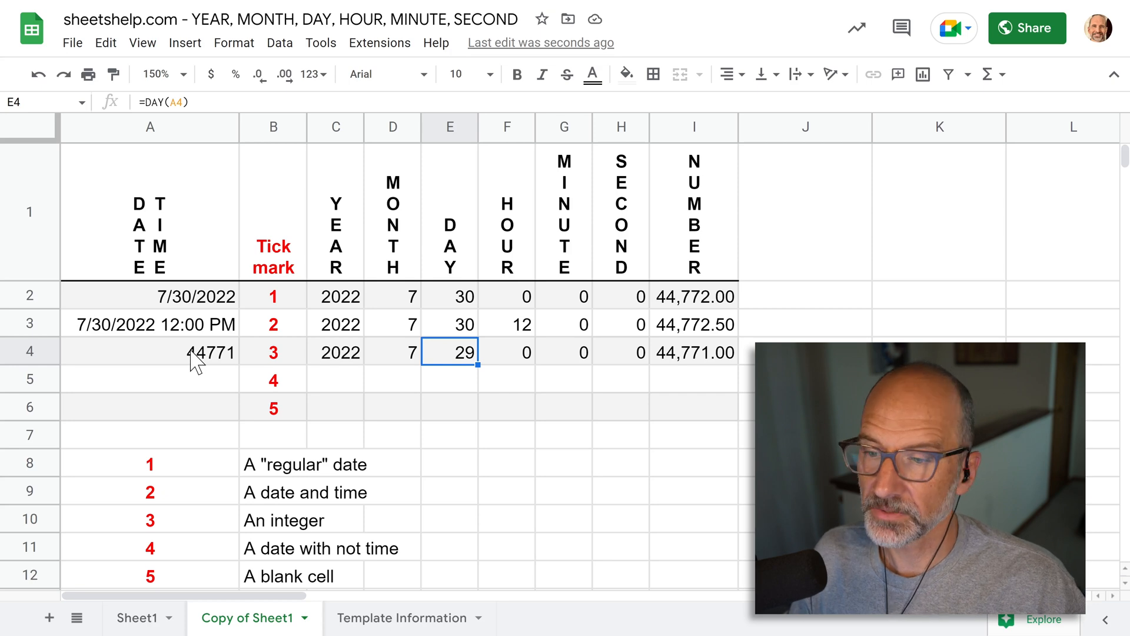
click(320, 548)
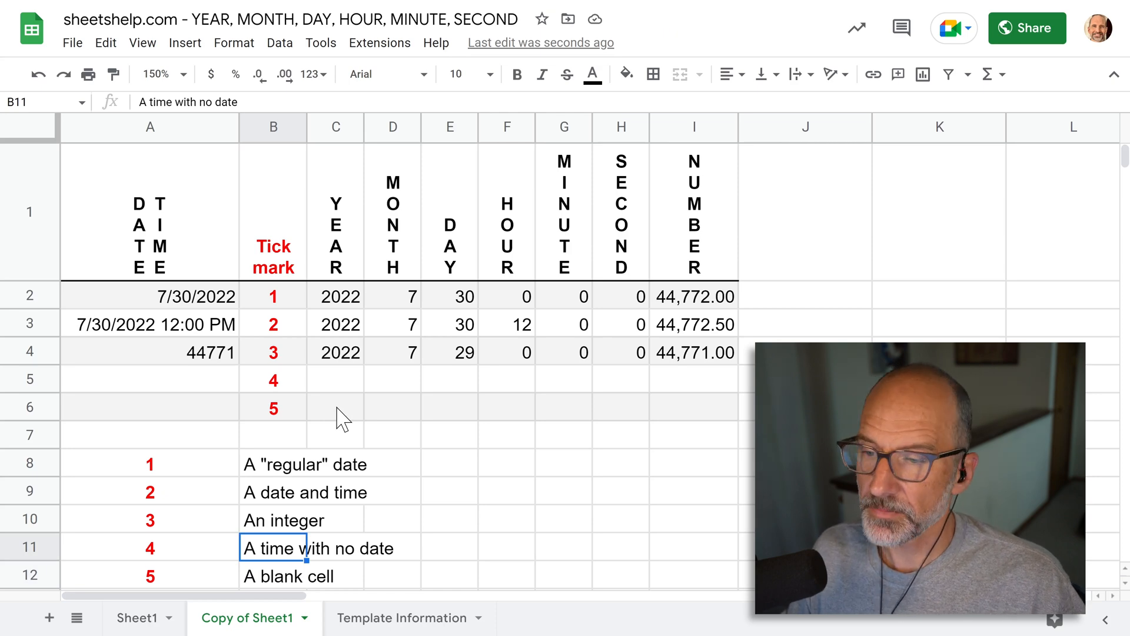
Step: Type the time 3:33 pm into A5 and check how it was stored
click(151, 378)
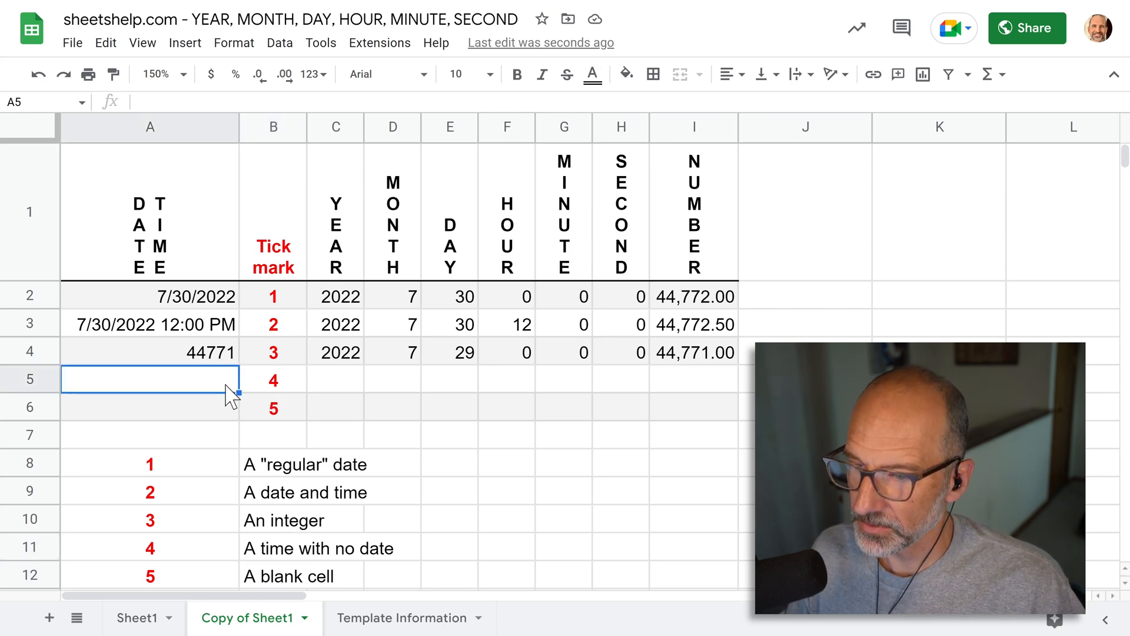
mouse_move(278, 437)
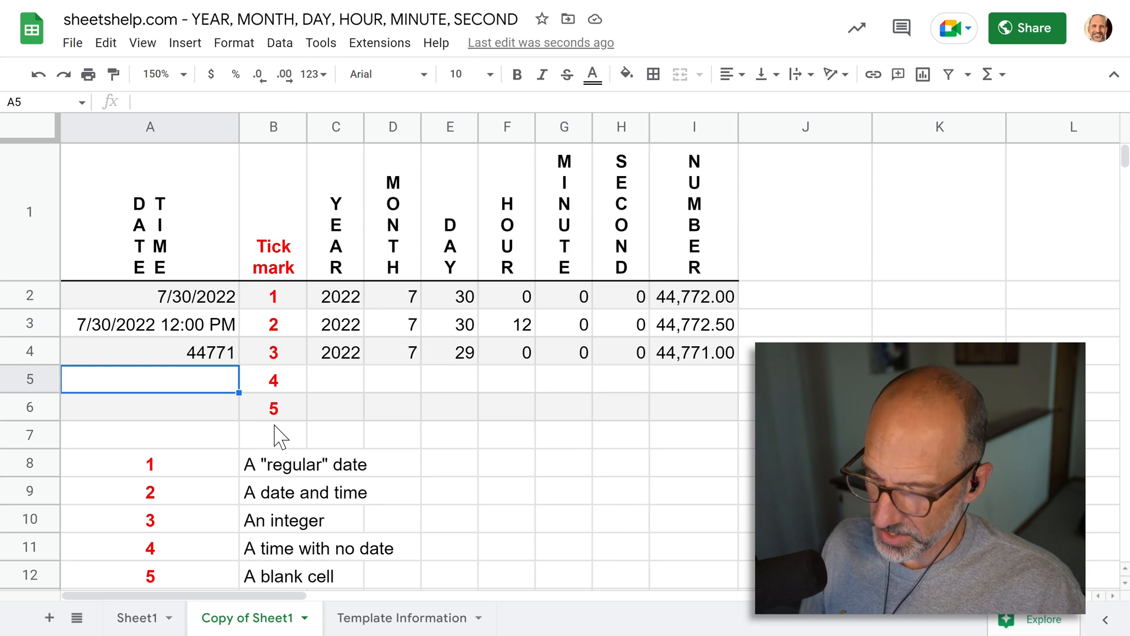
text(3)
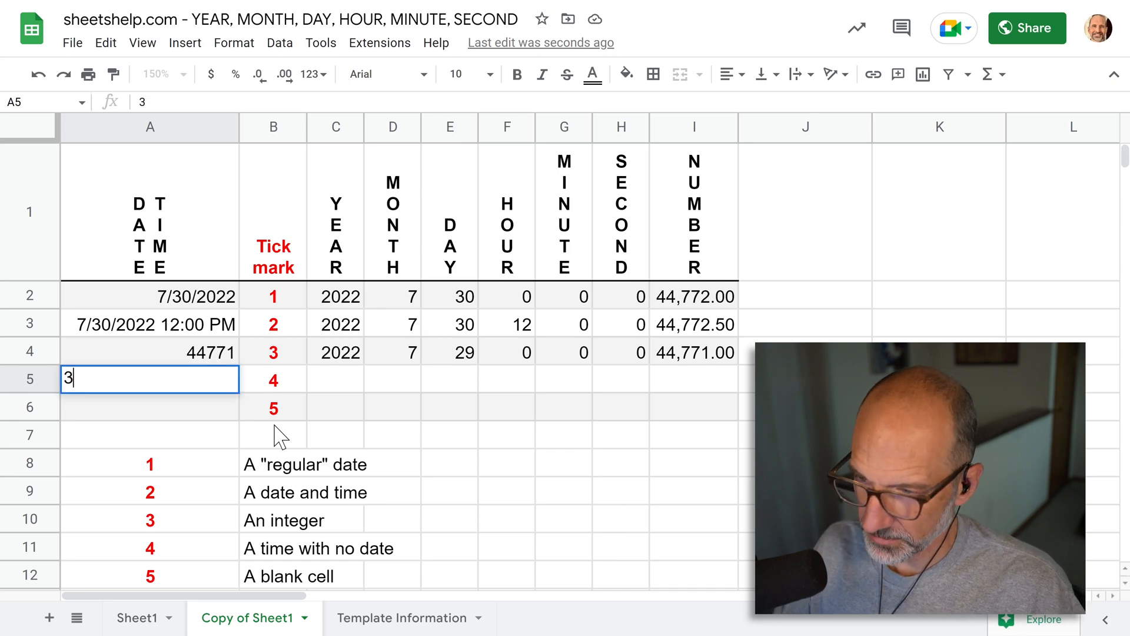
text(:33)
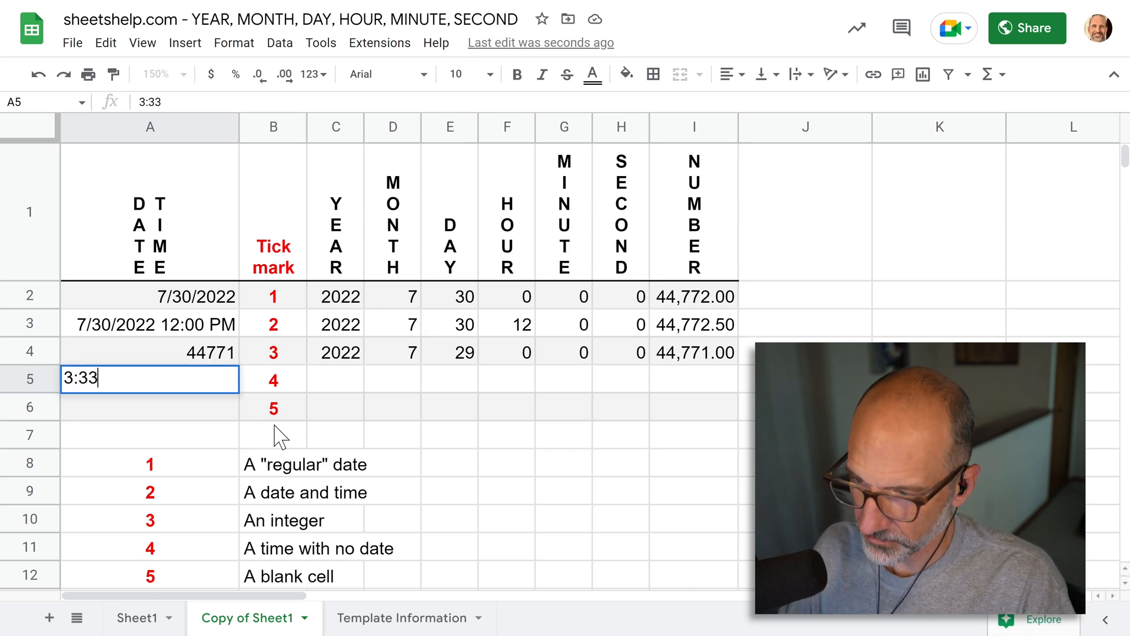
text(pm)
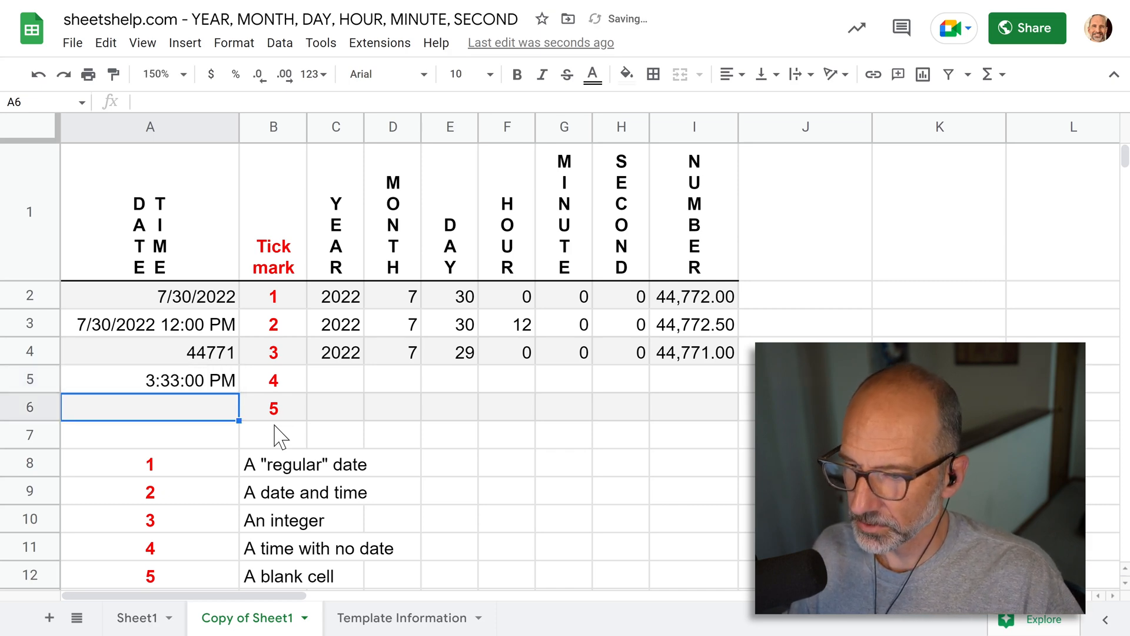
click(150, 380)
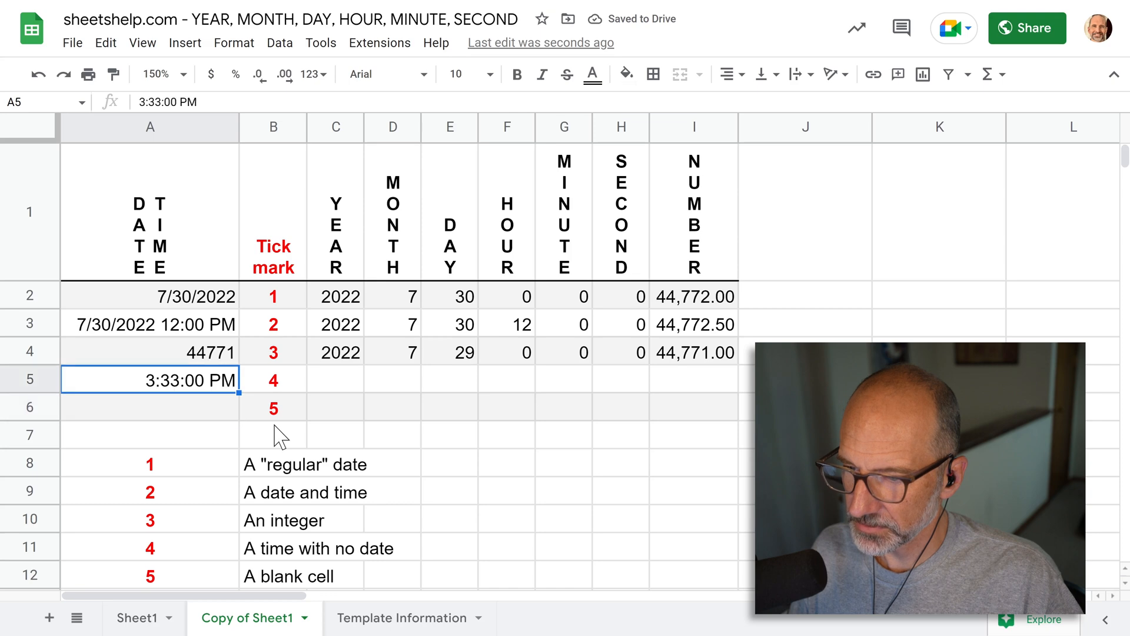
mouse_move(302, 408)
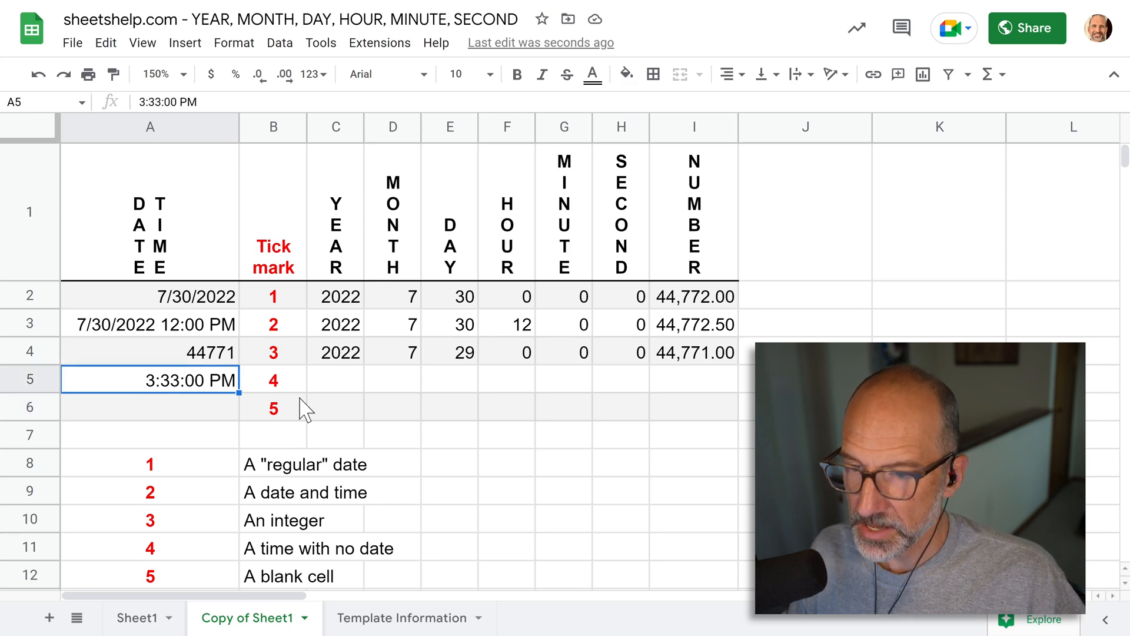
Step: Copy row 4's formulas down to row 5 and check the month, minute and serial results
click(335, 352)
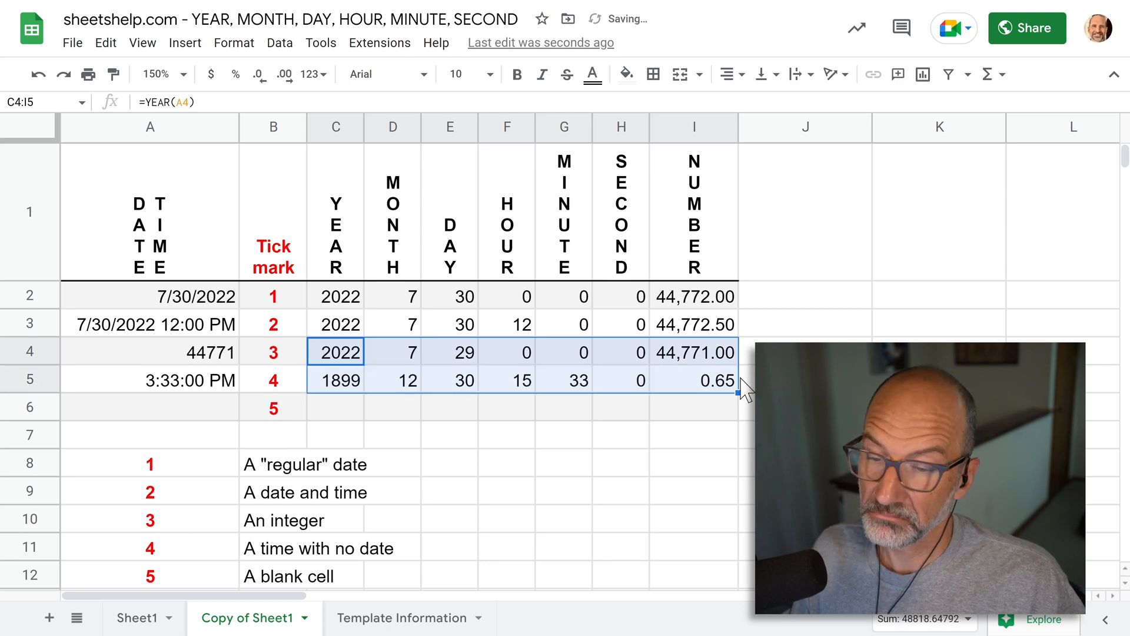
click(335, 380)
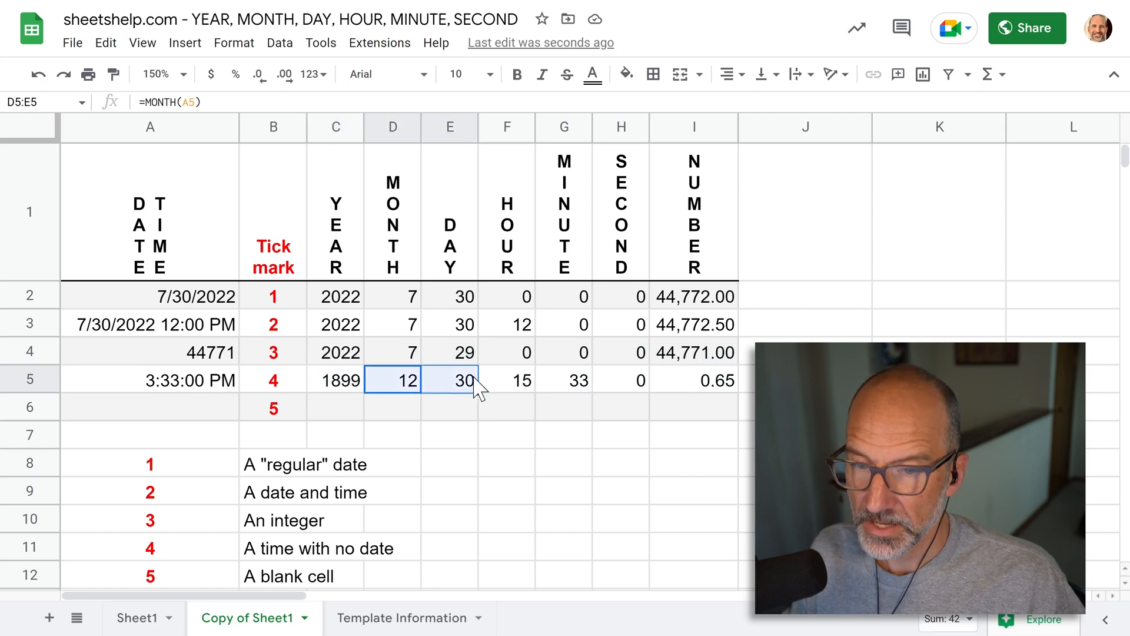
click(564, 380)
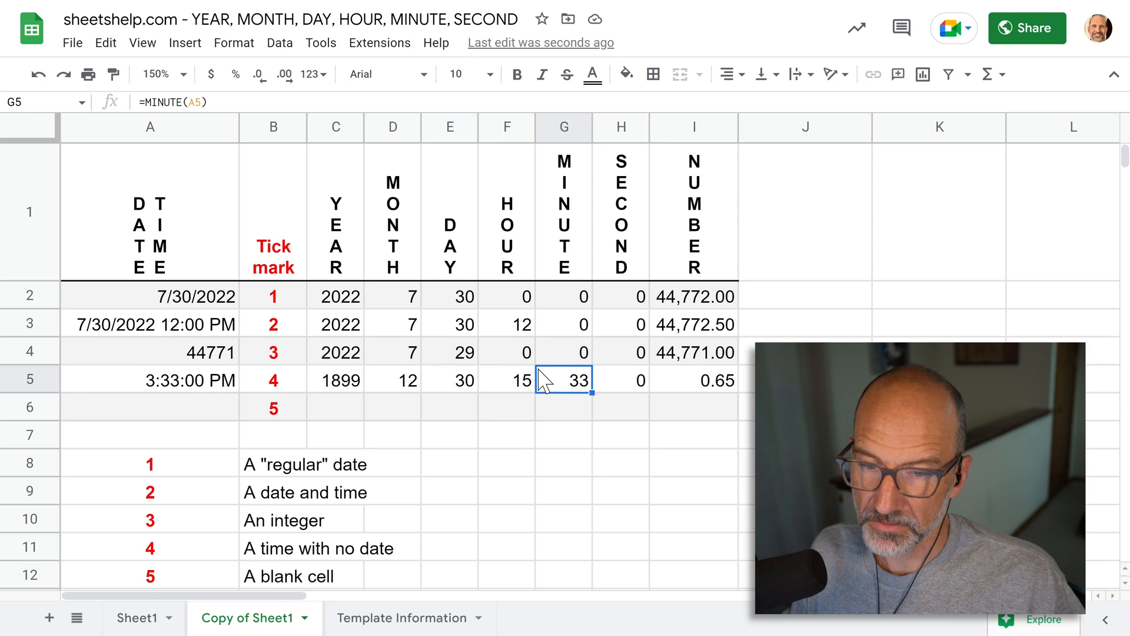
click(694, 380)
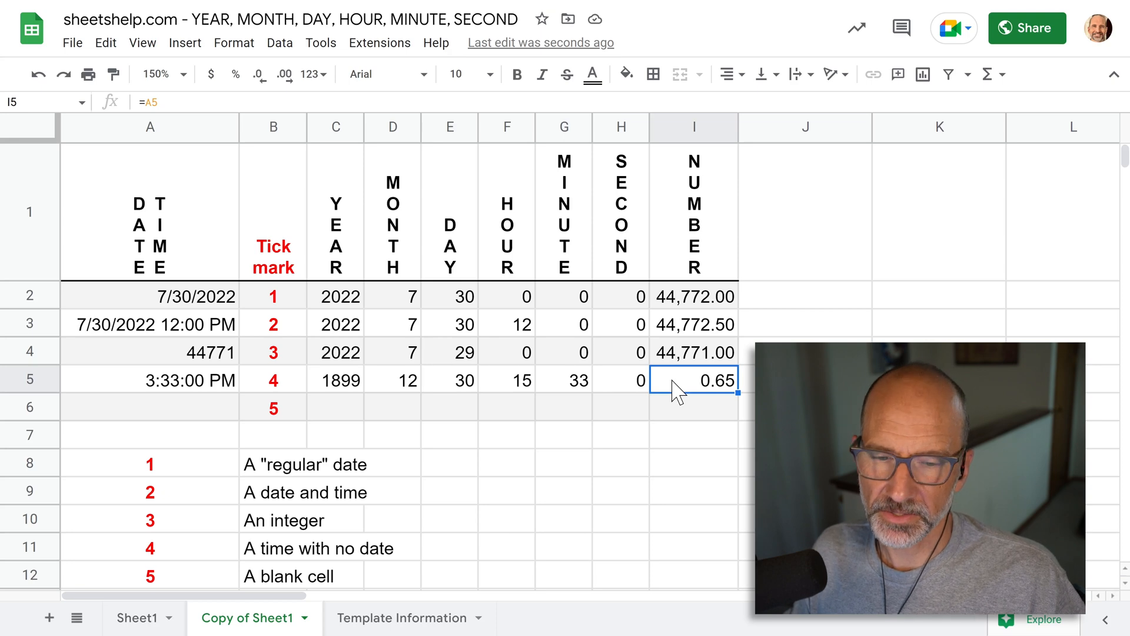
mouse_move(713, 401)
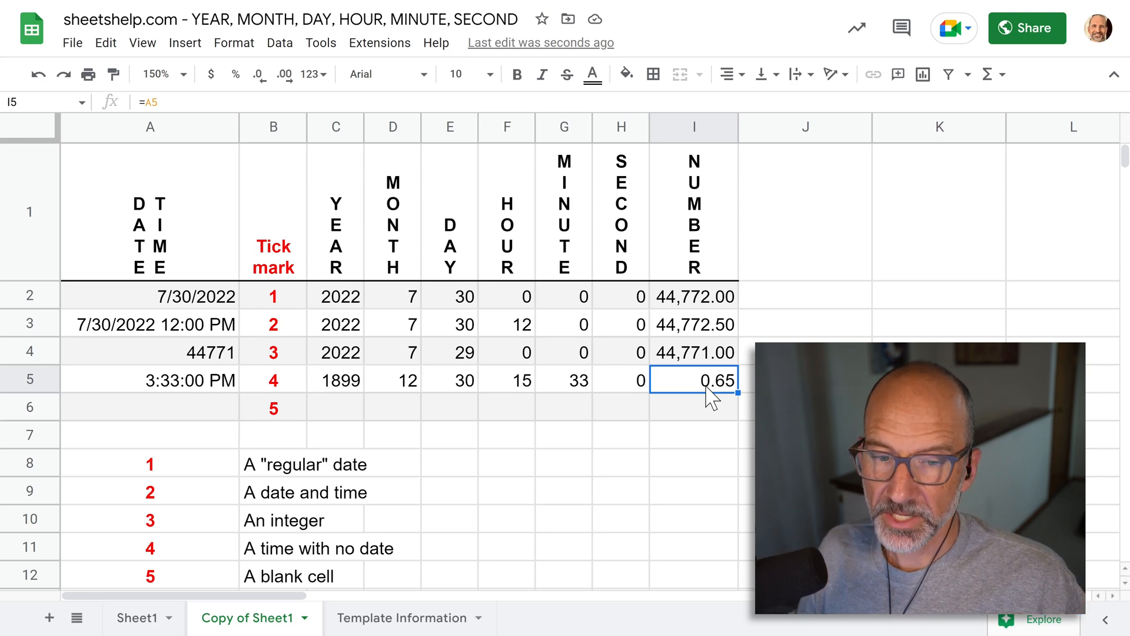
Step: Compare with row 4's serial number, then recheck row 5's day, year and serial values
click(693, 353)
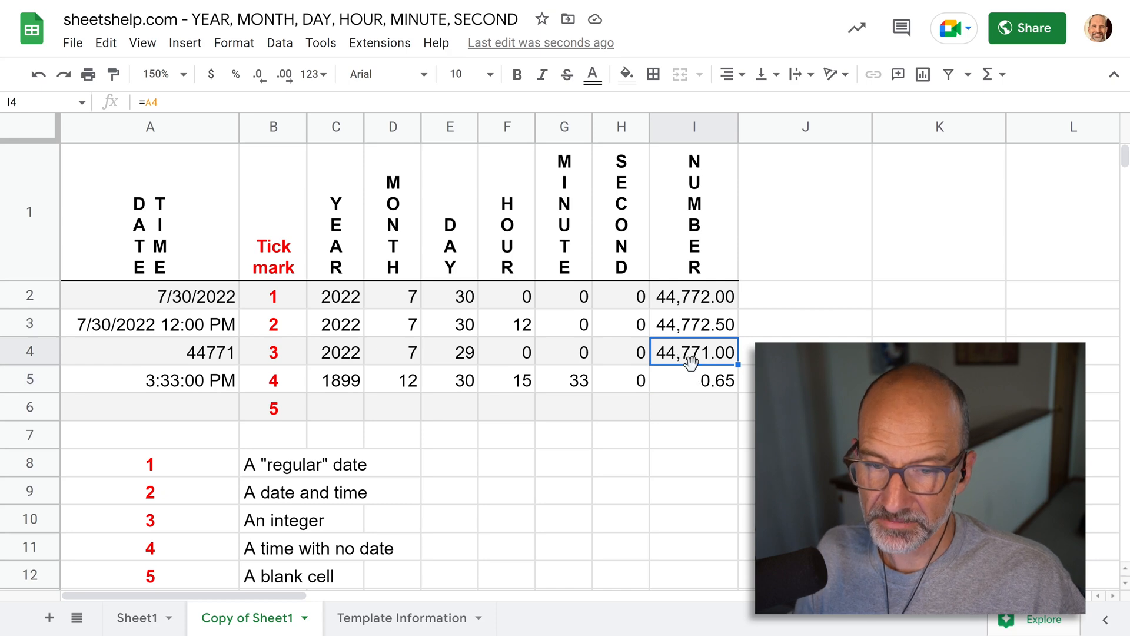
mouse_move(379, 404)
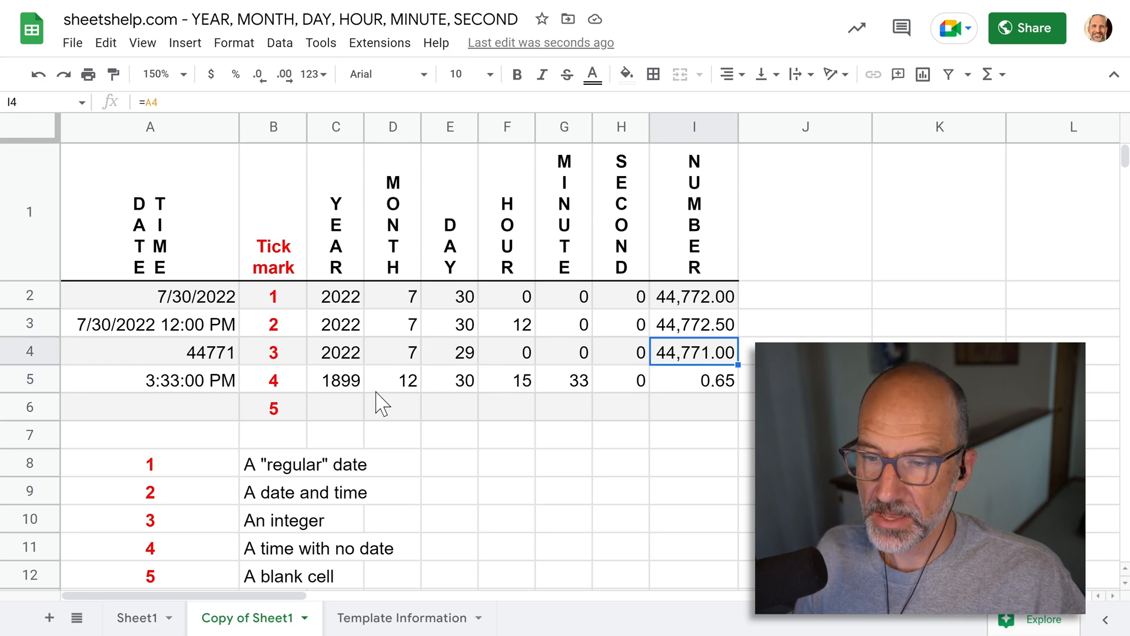
click(450, 380)
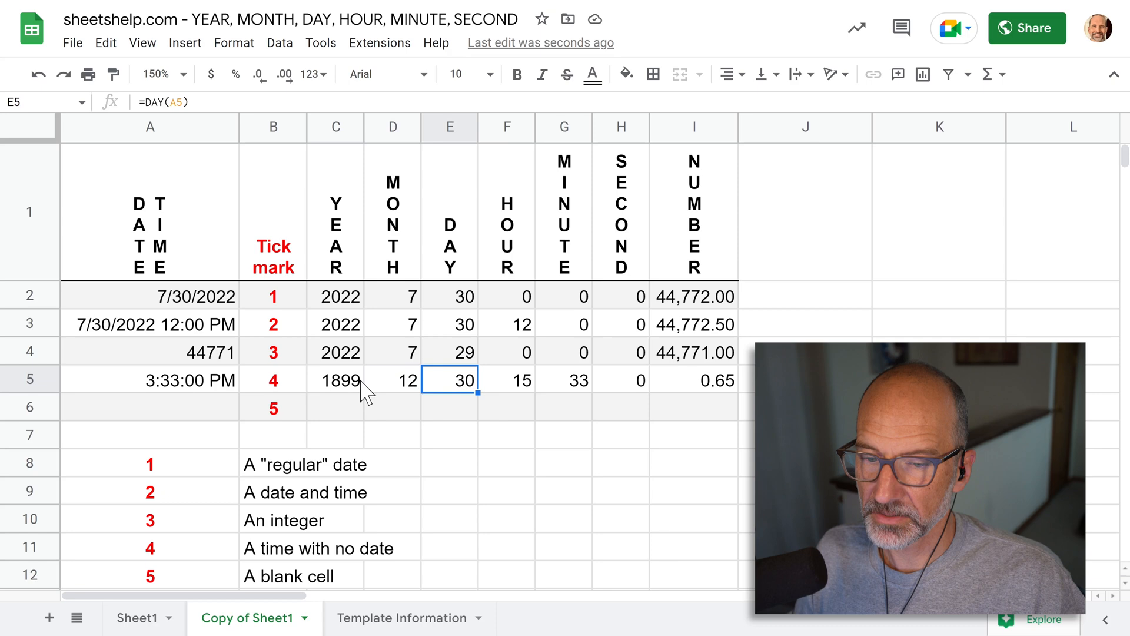
click(335, 380)
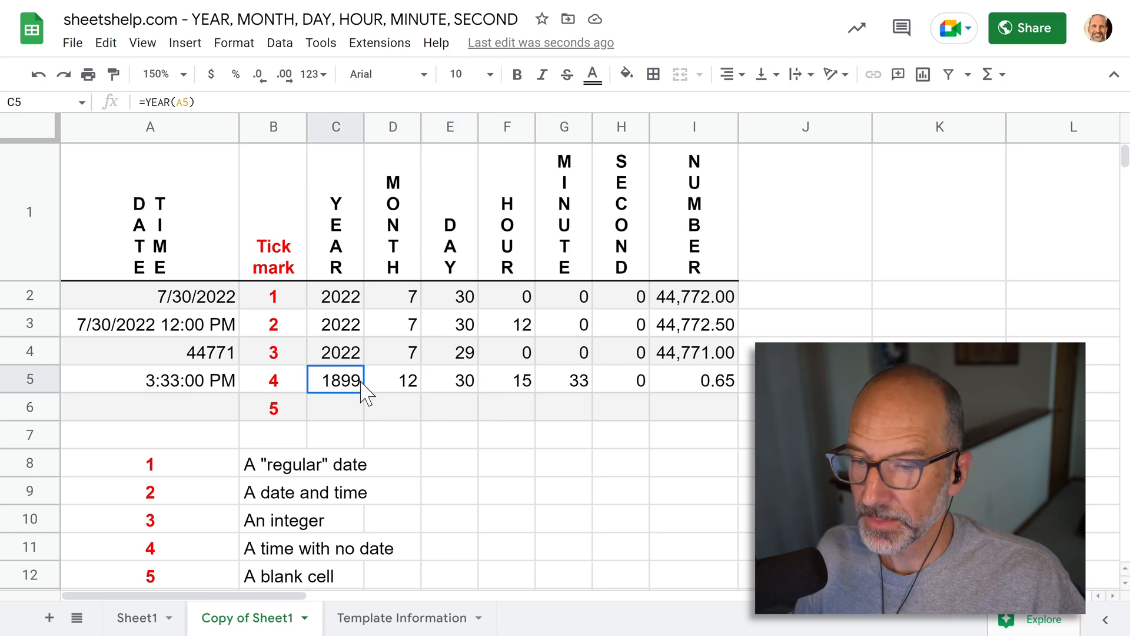
click(693, 380)
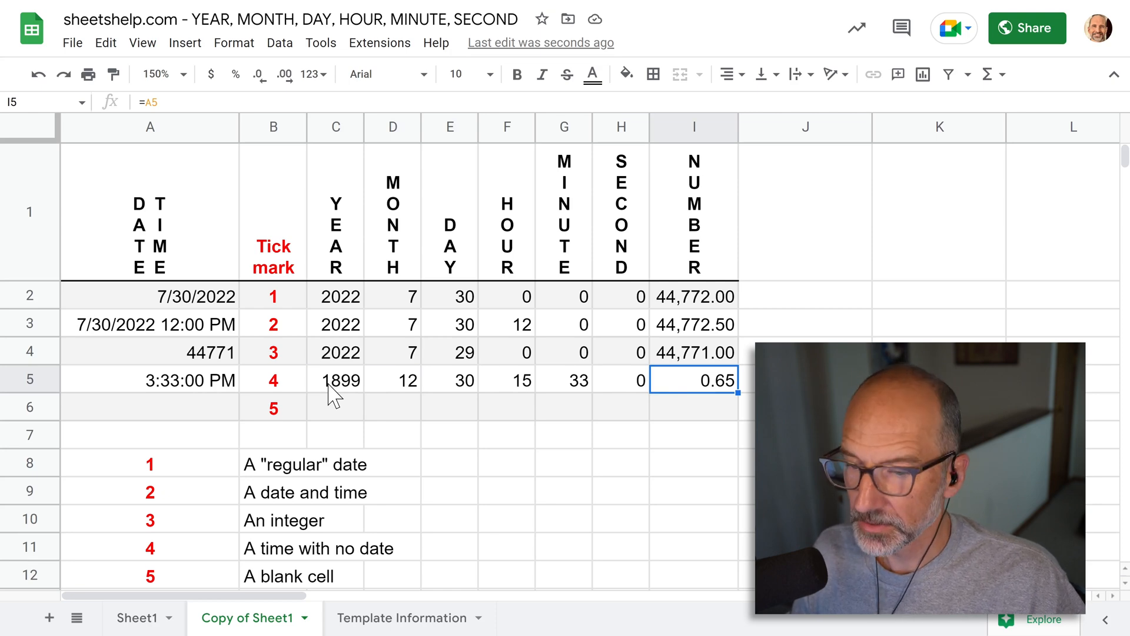
mouse_move(346, 395)
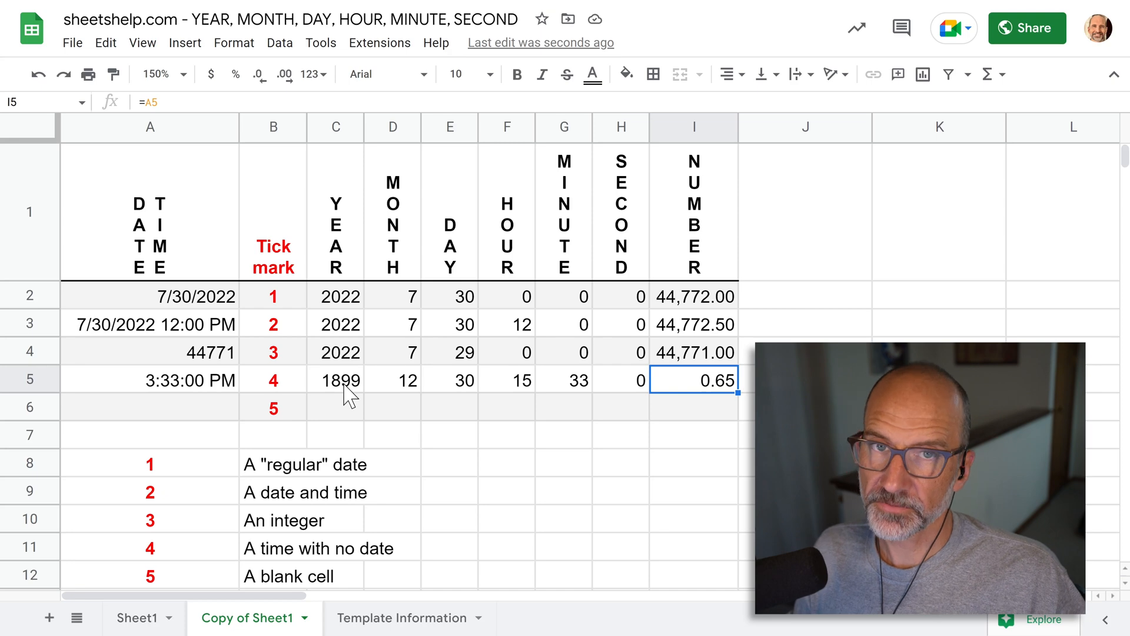
mouse_move(659, 381)
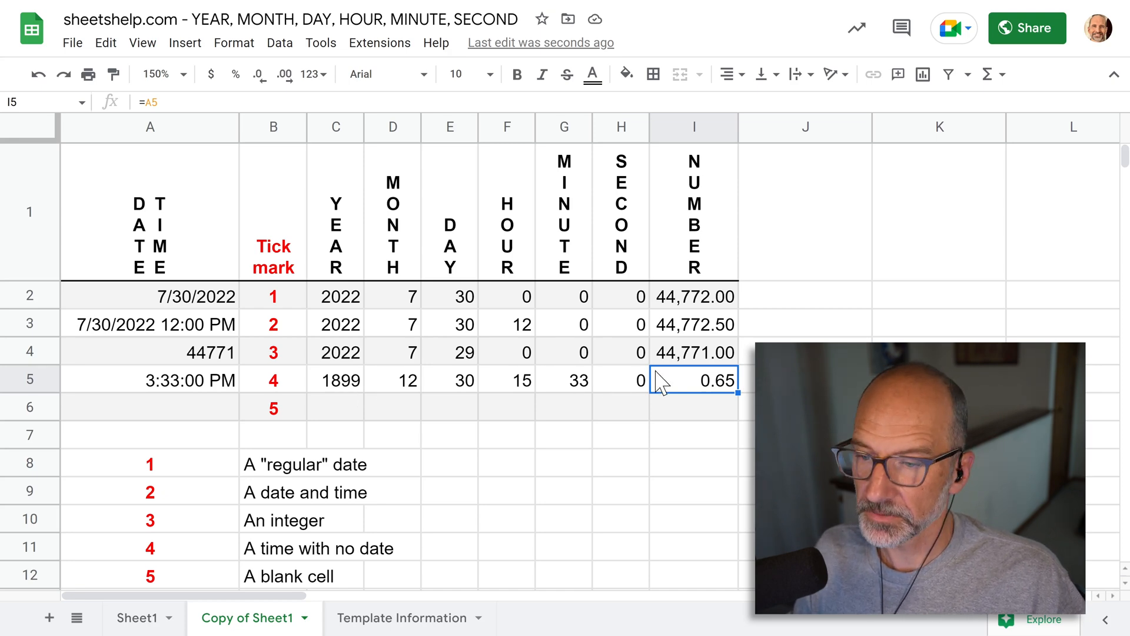
click(150, 407)
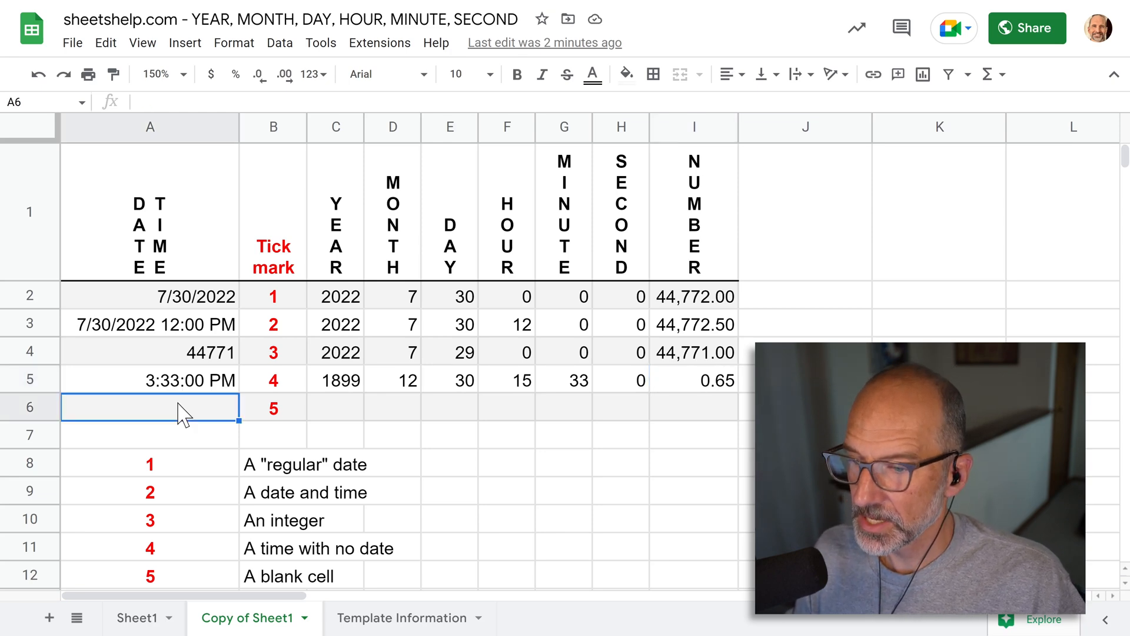
mouse_move(206, 421)
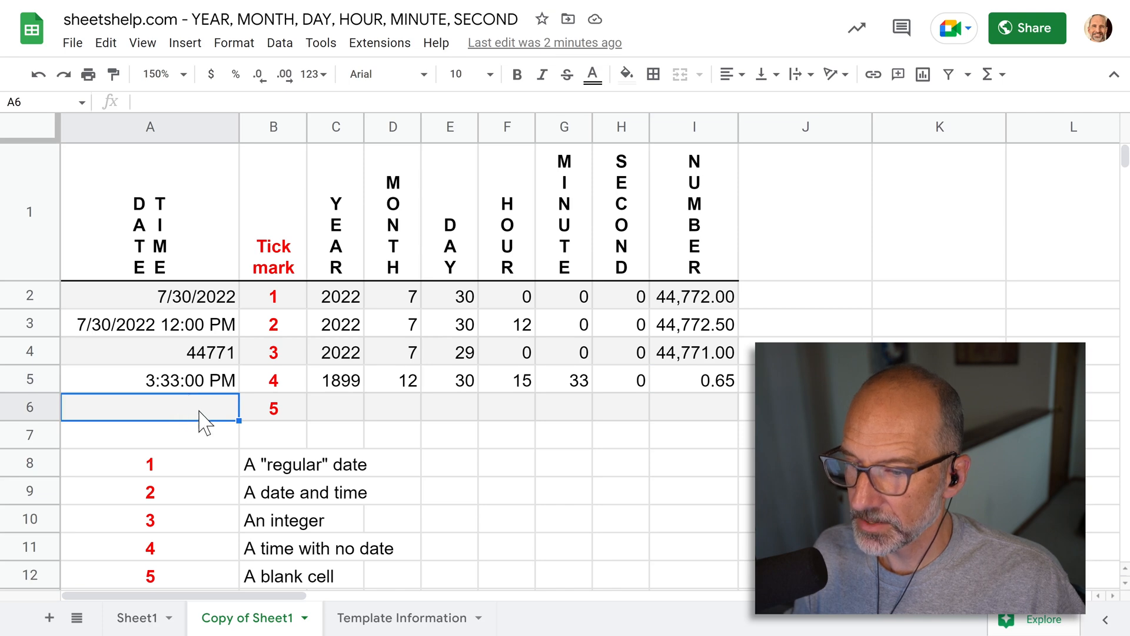
mouse_move(348, 384)
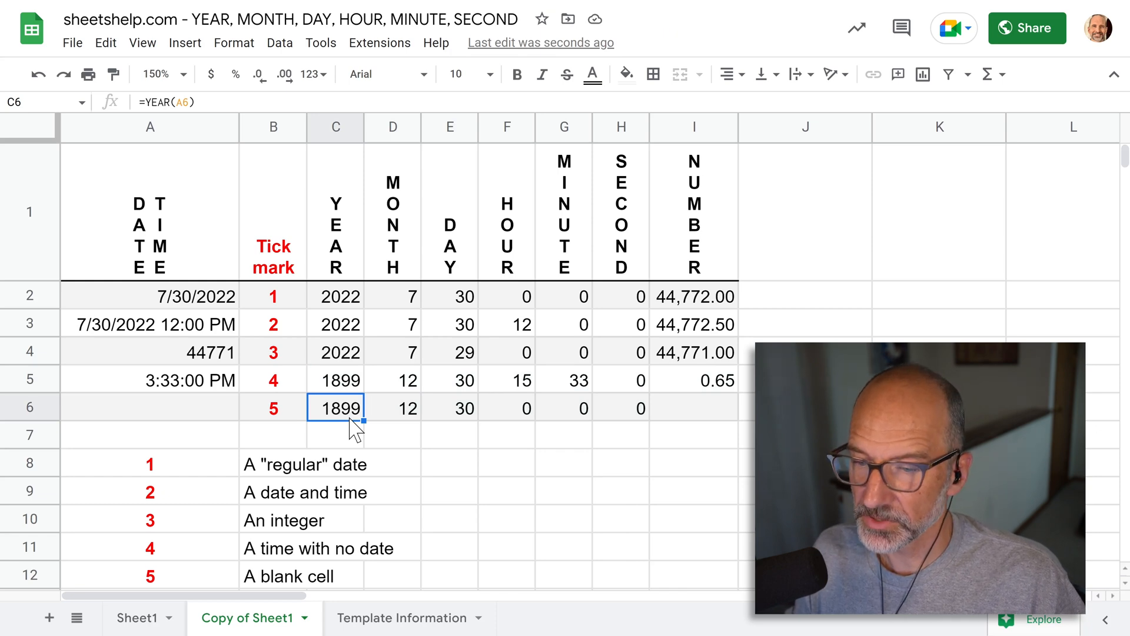
mouse_move(359, 427)
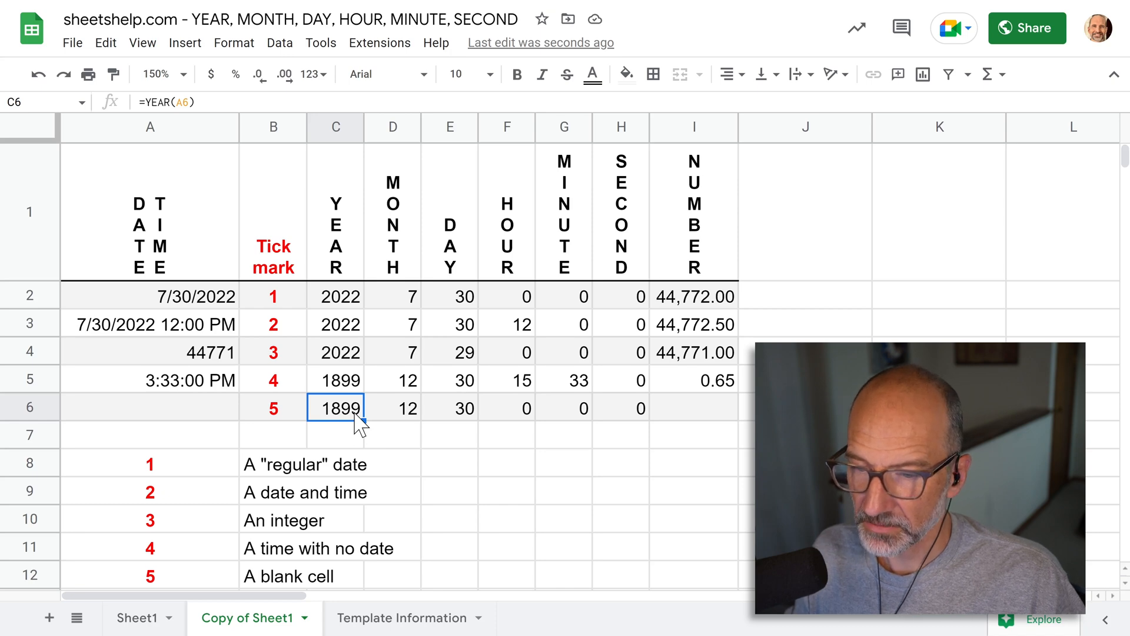
mouse_move(346, 422)
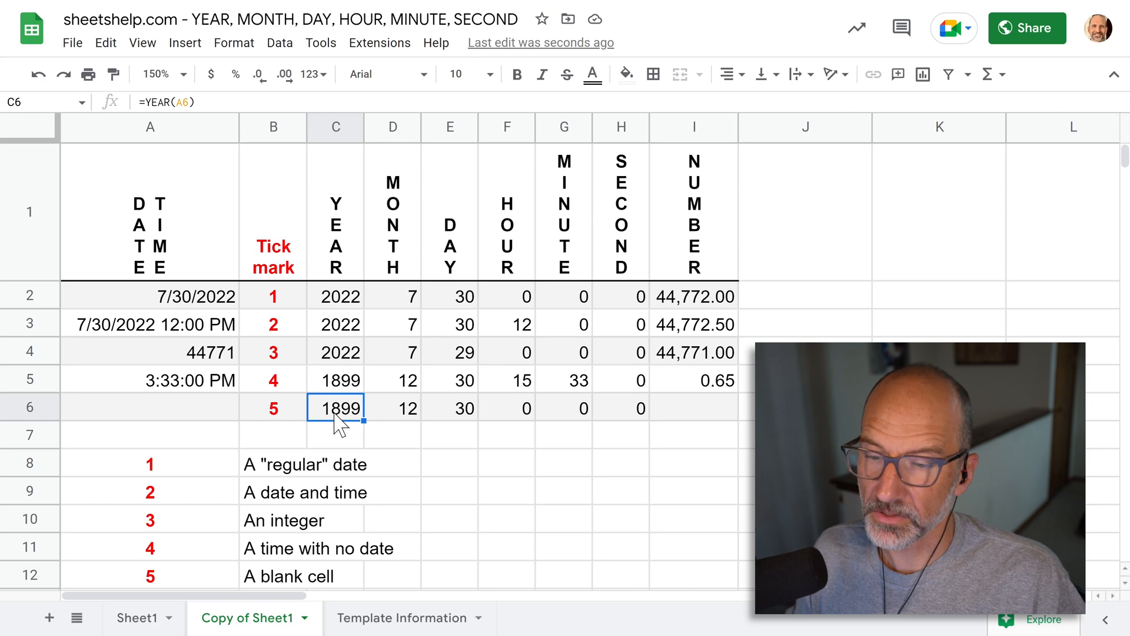
mouse_move(384, 411)
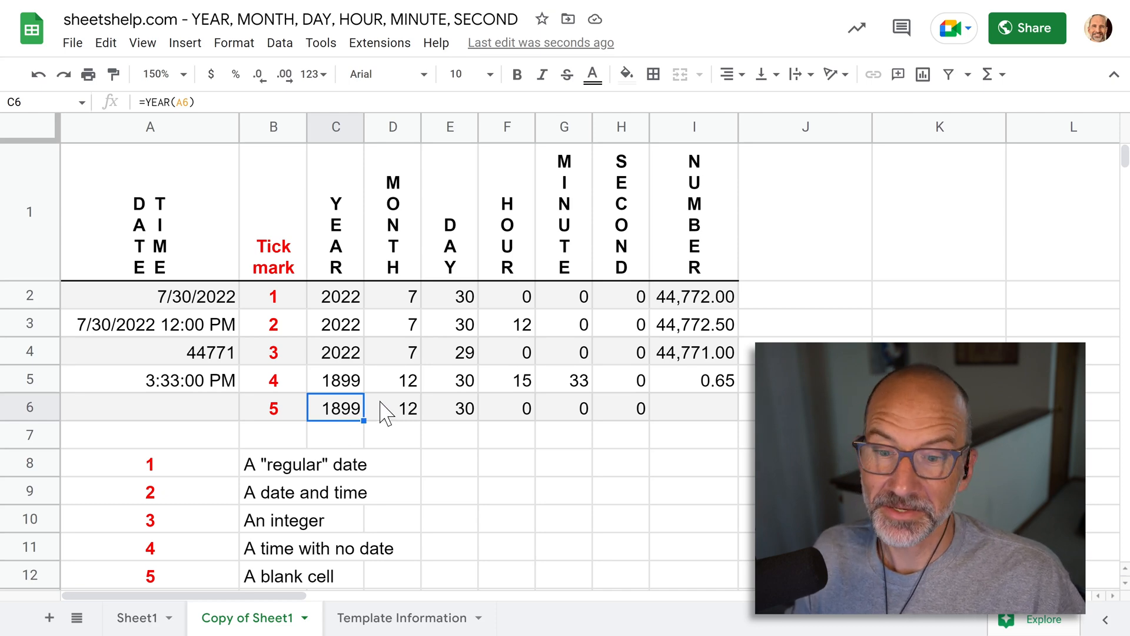
Step: Check the empty serial-number result in I6 for the blank sample
click(694, 408)
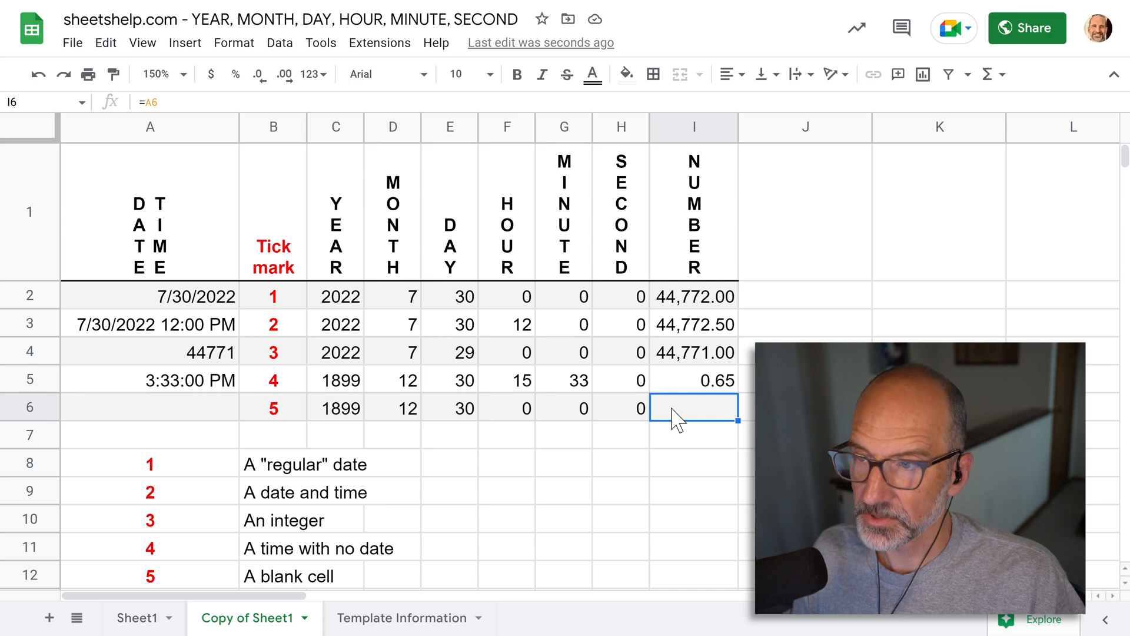